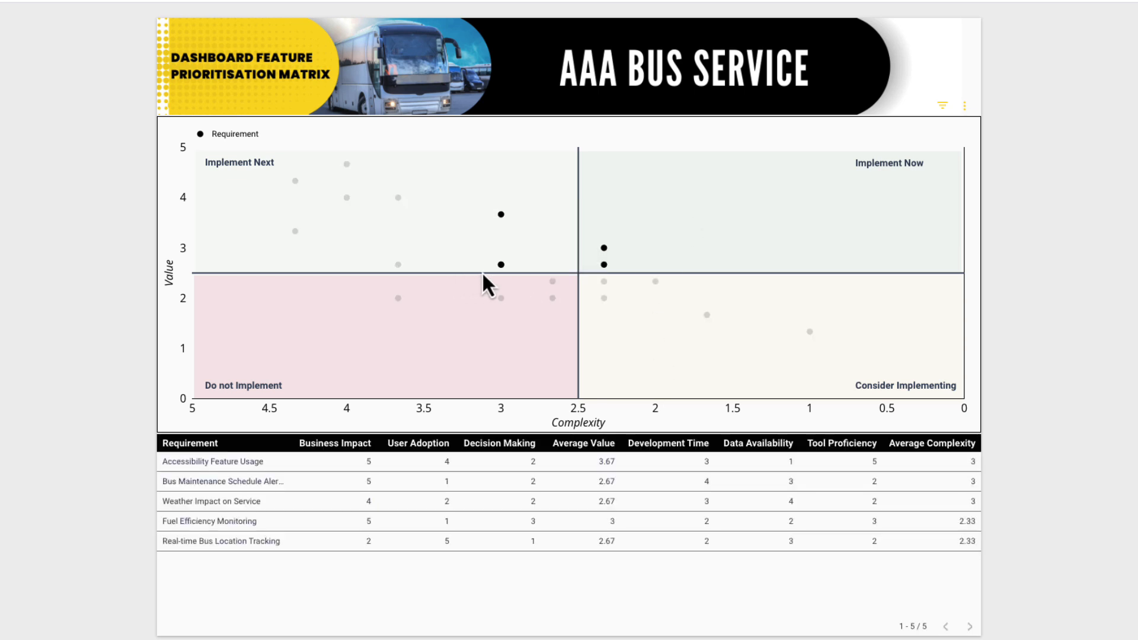
{"action": "mouse_move", "coordinate": [500, 214]}
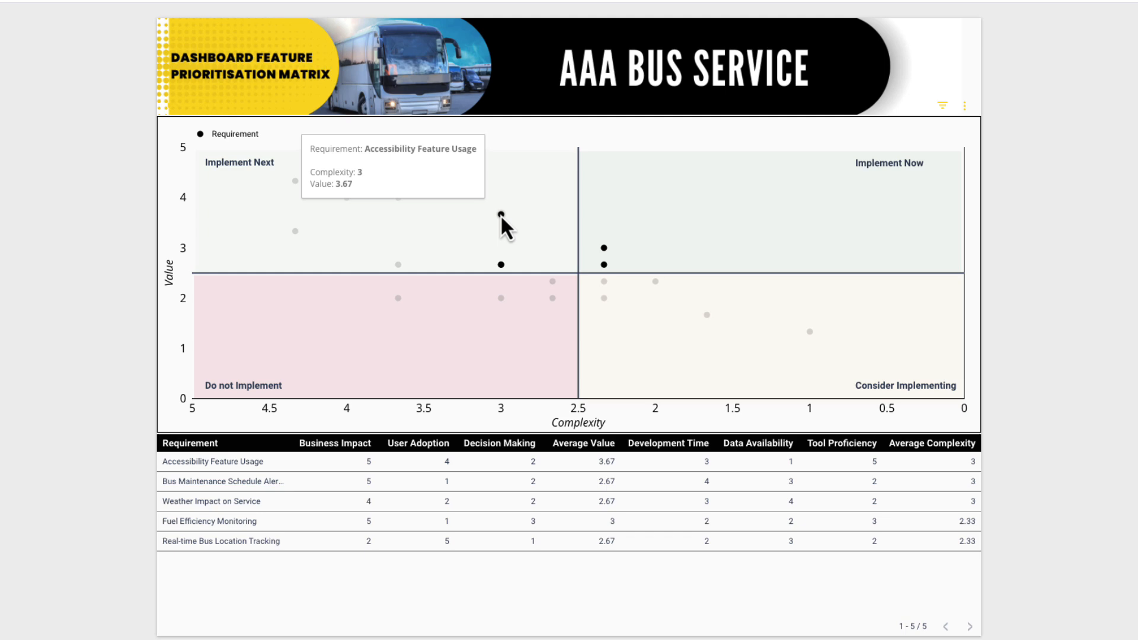
Review the requirement score sheet's columns: Requirement, Business Impact, User Adoption, Decision Making, Development Time, Tool Proficiency.
{"action": "left_click", "coordinate": [109, 12]}
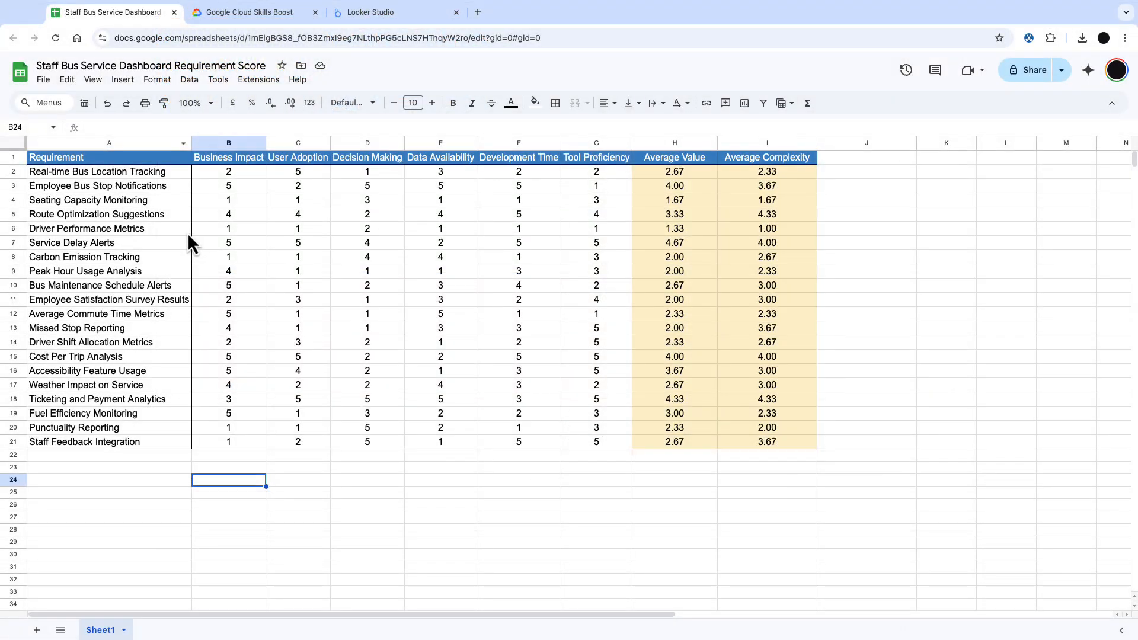
{"action": "left_click", "coordinate": [86, 227]}
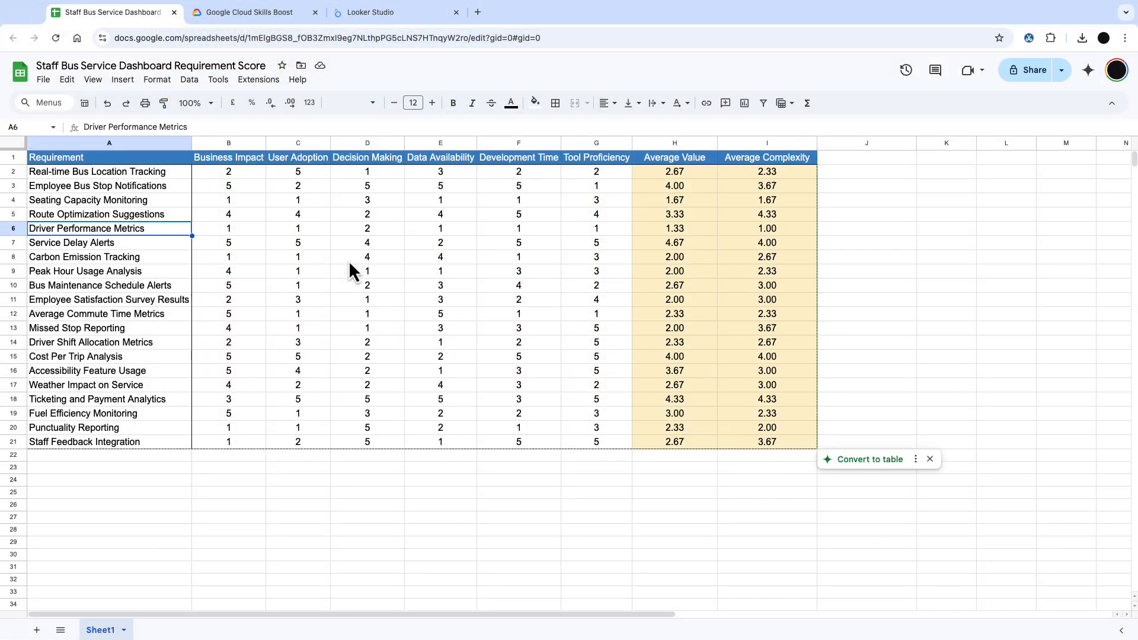
{"action": "left_click", "coordinate": [109, 158]}
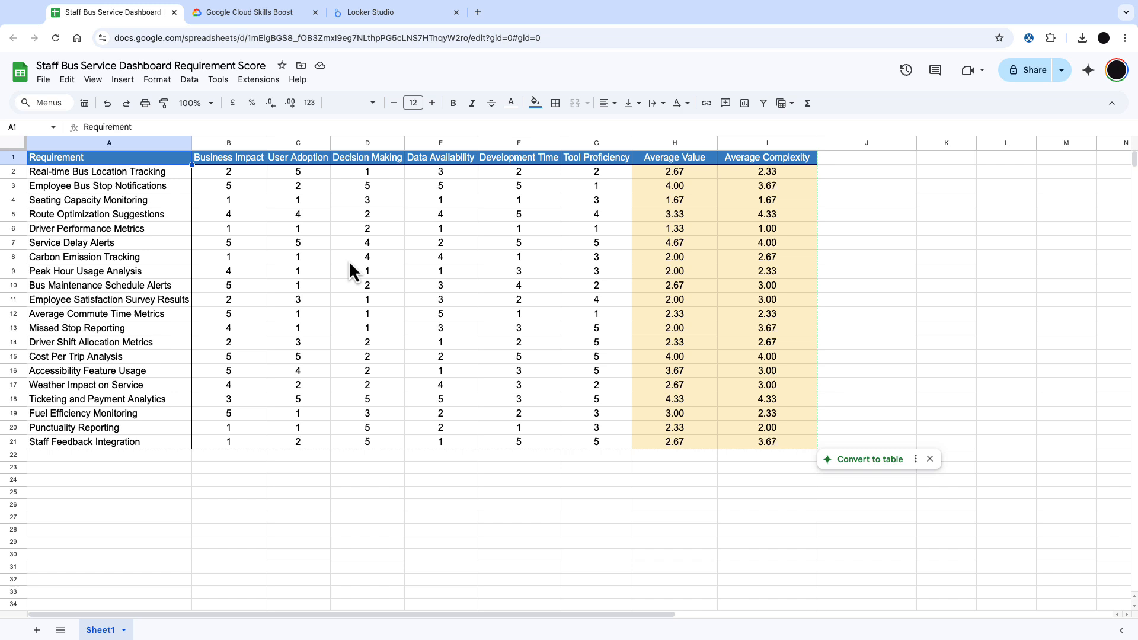
{"action": "left_click", "coordinate": [228, 158]}
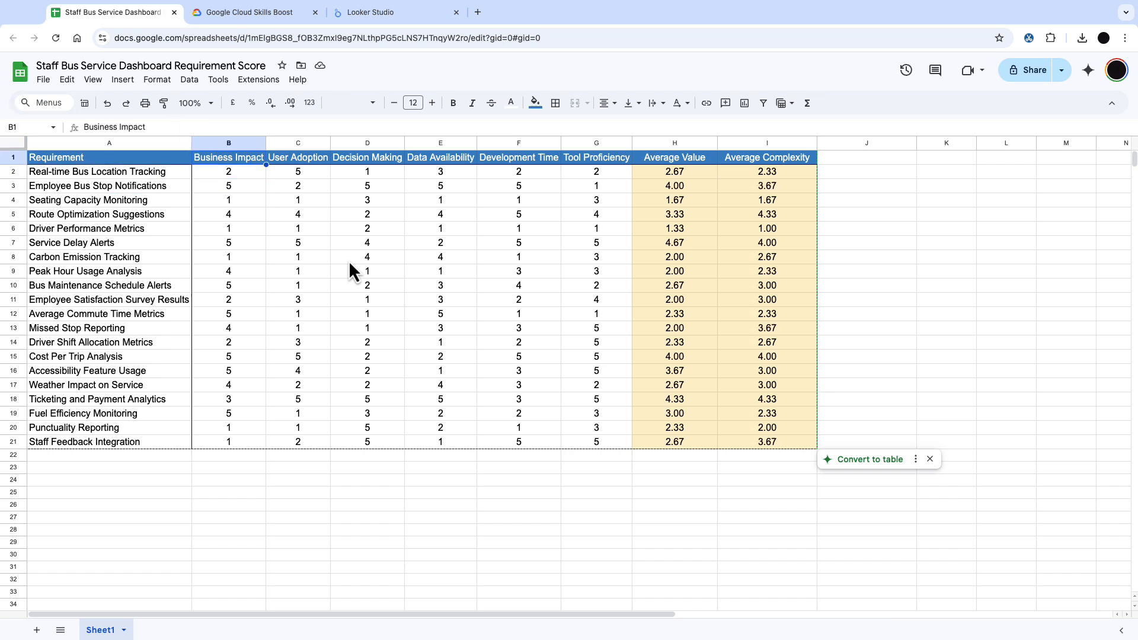
{"action": "left_click", "coordinate": [297, 157]}
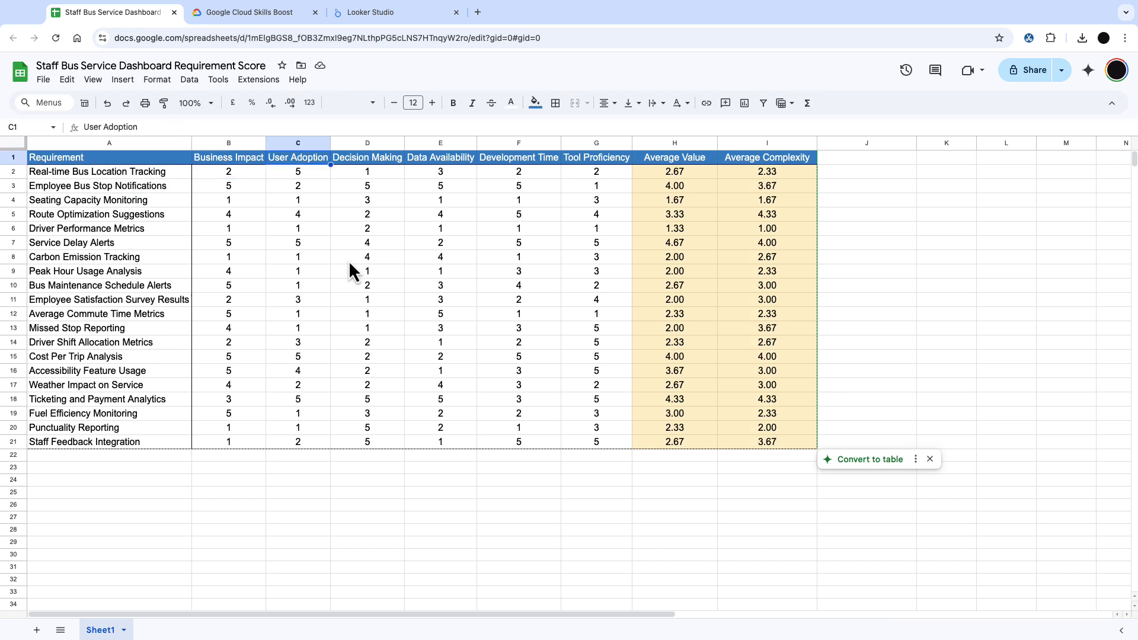
{"action": "left_click", "coordinate": [366, 157]}
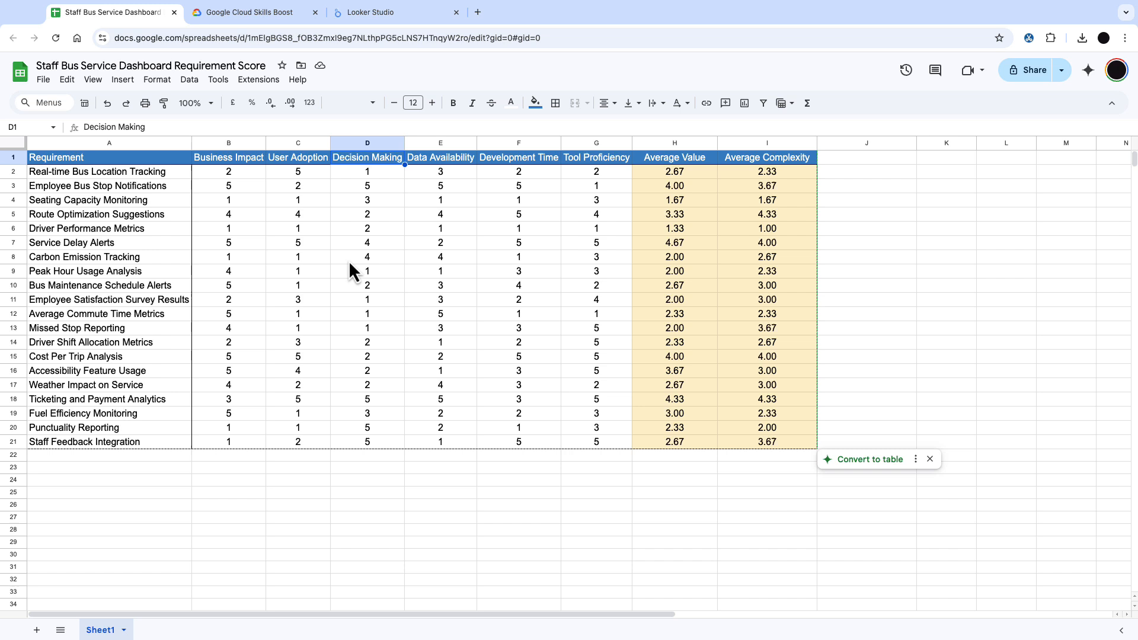
{"action": "left_click", "coordinate": [518, 157]}
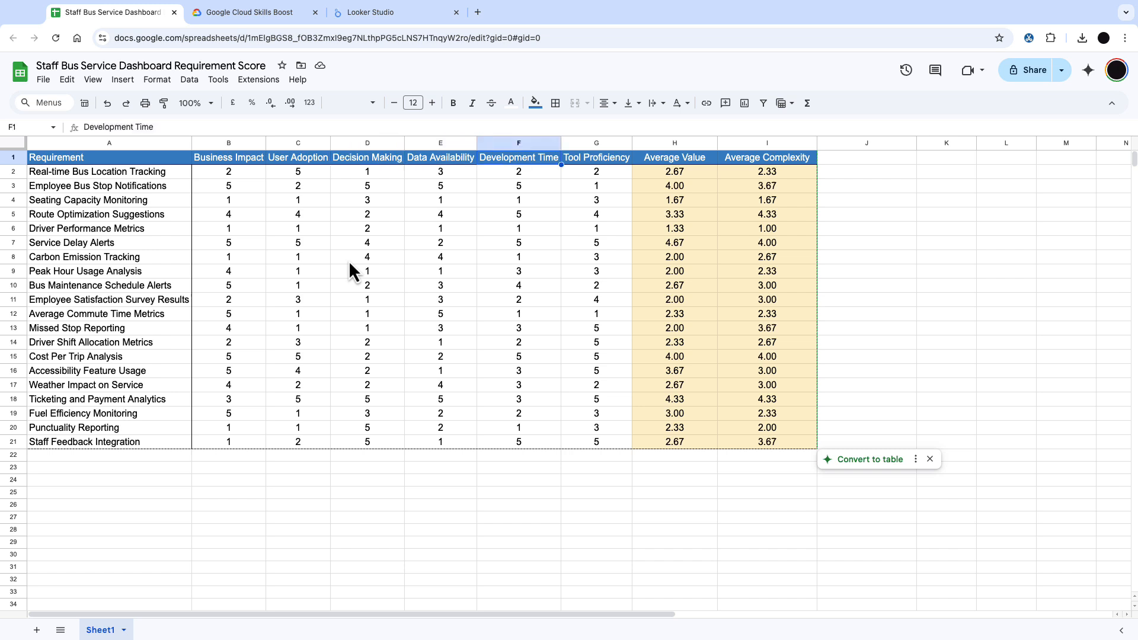
{"action": "left_click", "coordinate": [596, 158]}
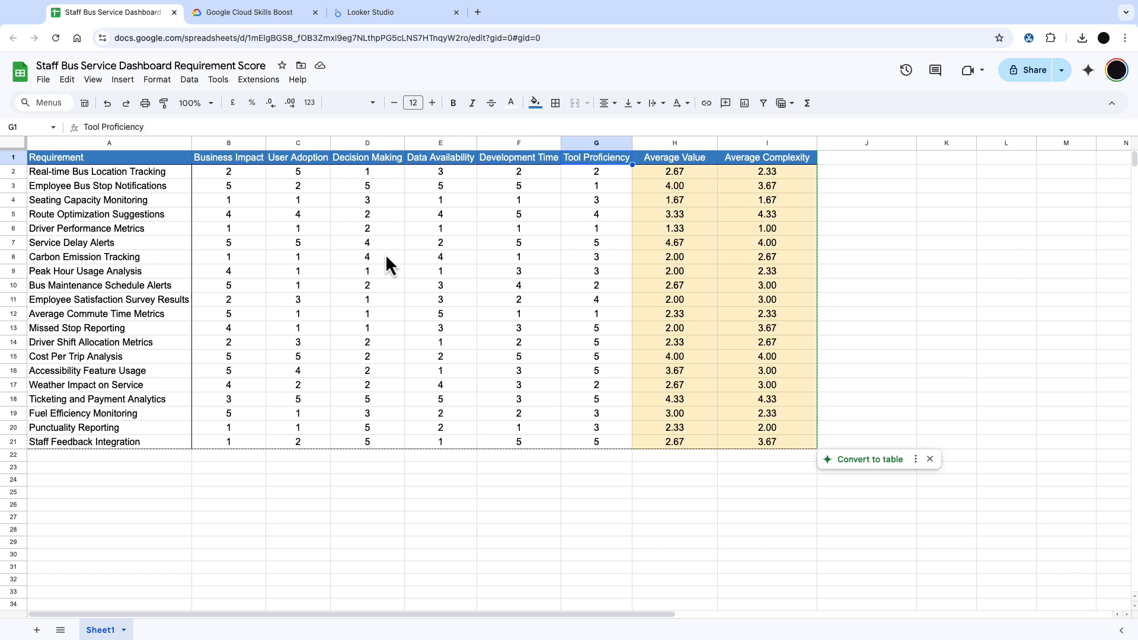
{"action": "left_click", "coordinate": [766, 142]}
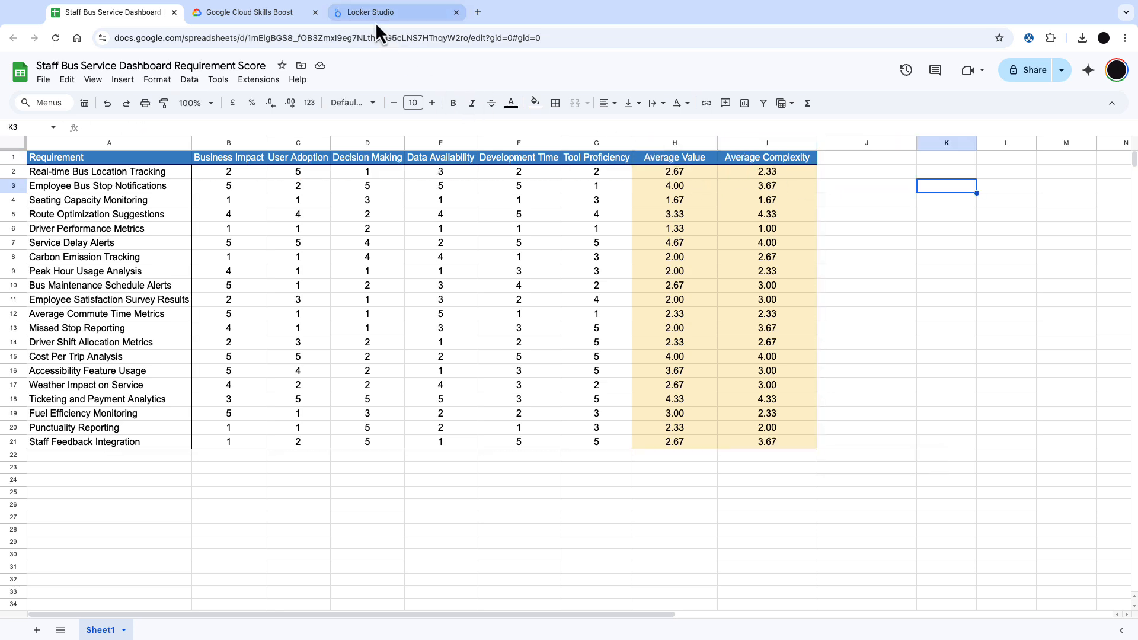
Create a blank report with the requirement score spreadsheet's Sheet1 as its data source.
{"action": "left_click", "coordinate": [395, 12]}
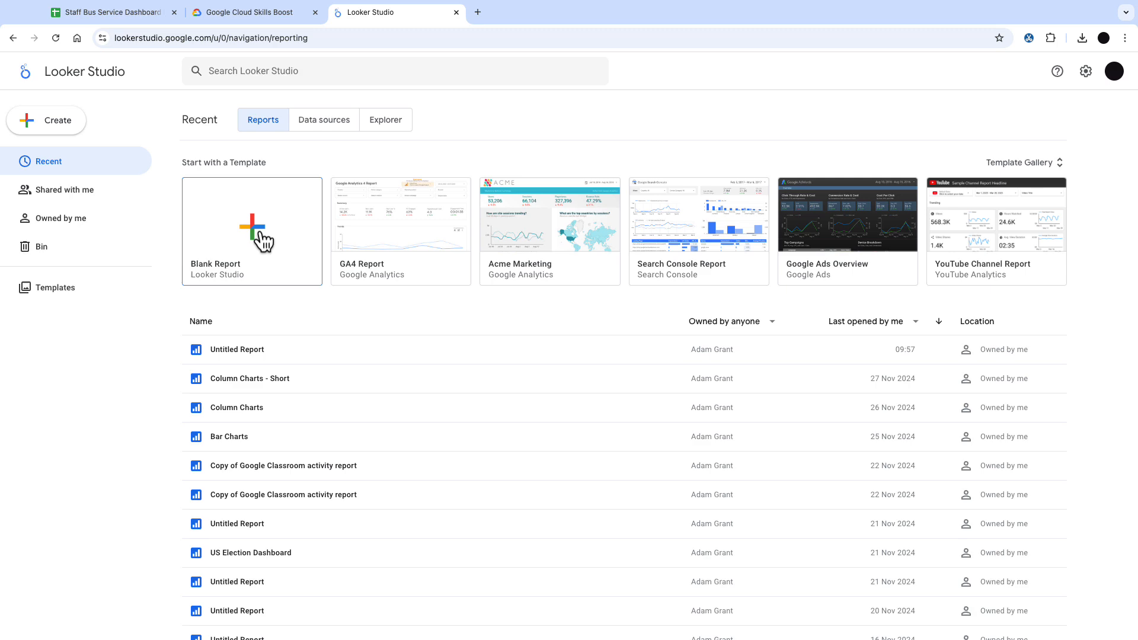
{"action": "left_click", "coordinate": [251, 231]}
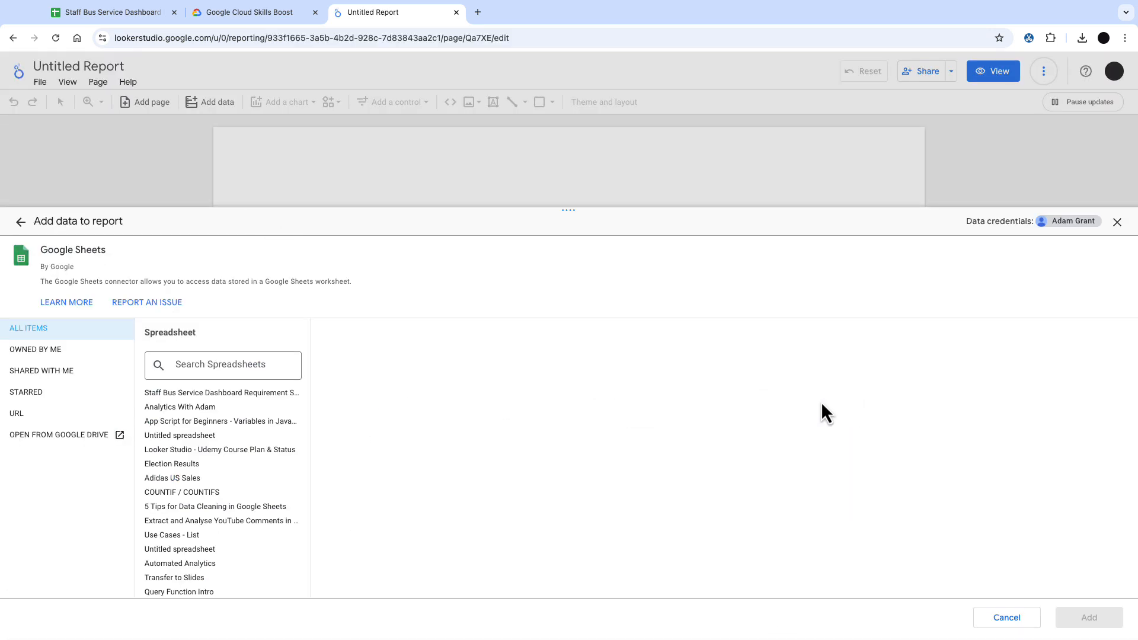
{"action": "left_click", "coordinate": [221, 392]}
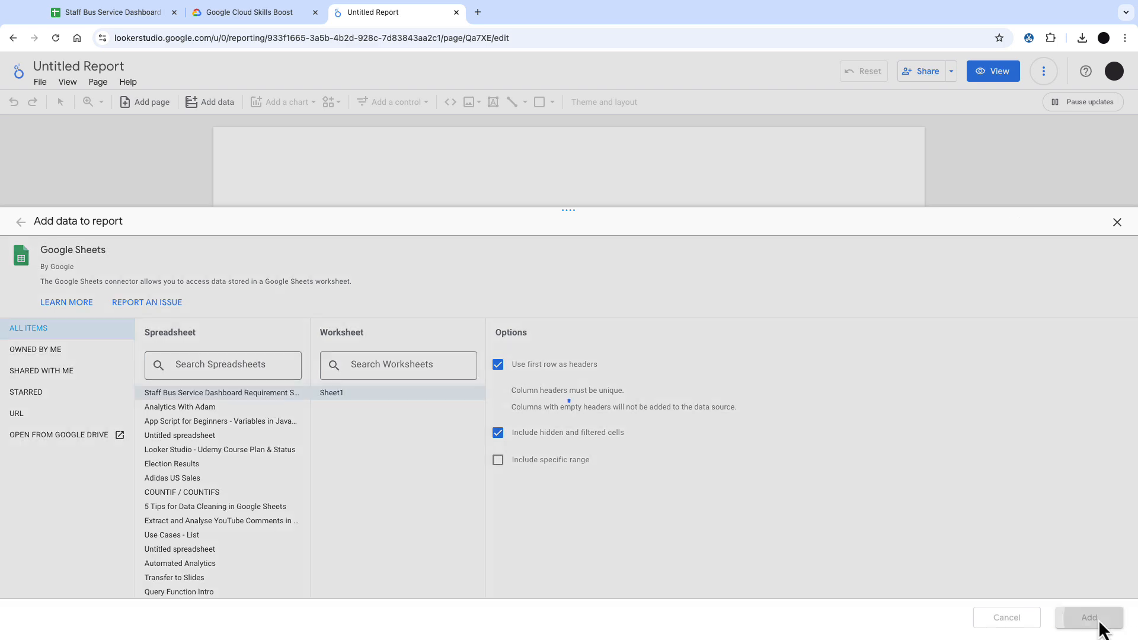
{"action": "left_click", "coordinate": [1088, 618]}
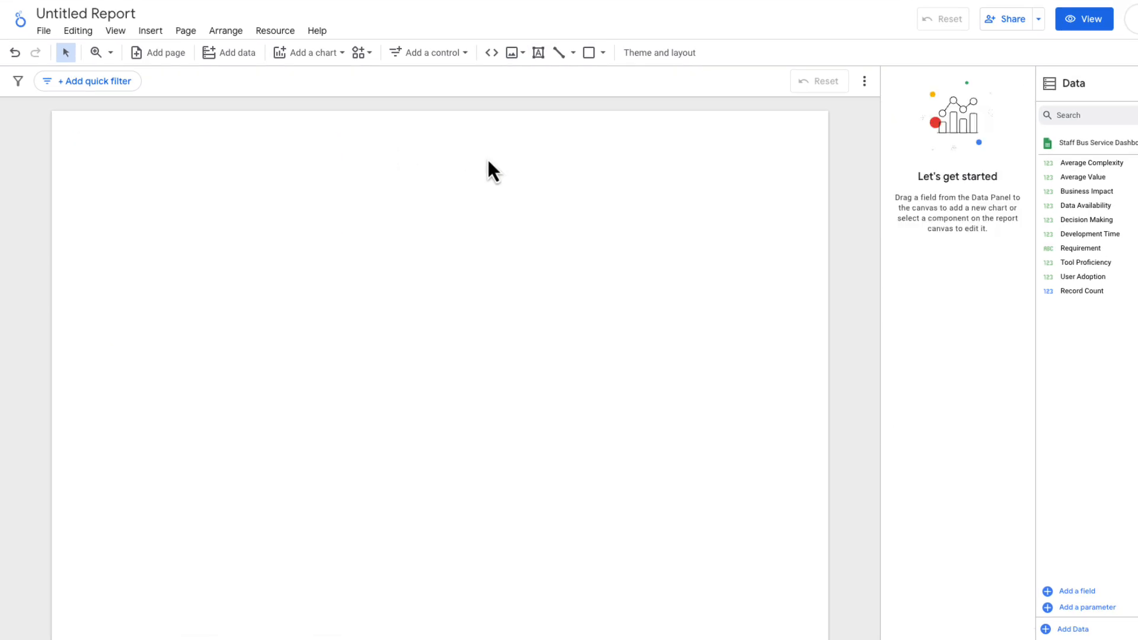
Upload the AAA Bus Service banner PNG from the computer as a header image.
{"action": "left_click", "coordinate": [524, 52]}
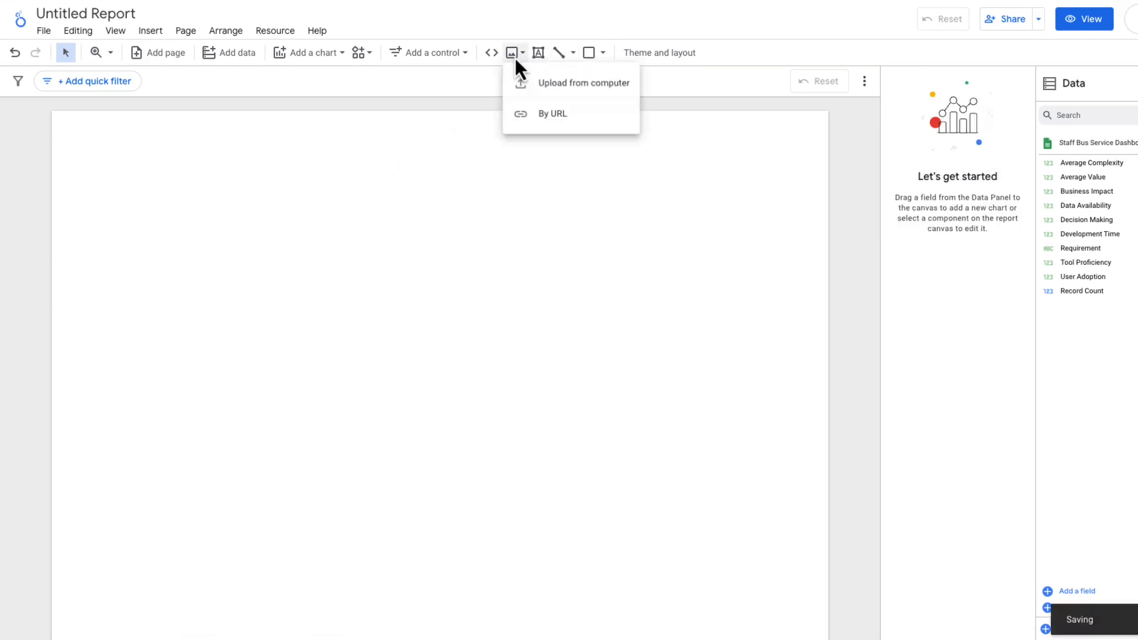
{"action": "left_click", "coordinate": [583, 81]}
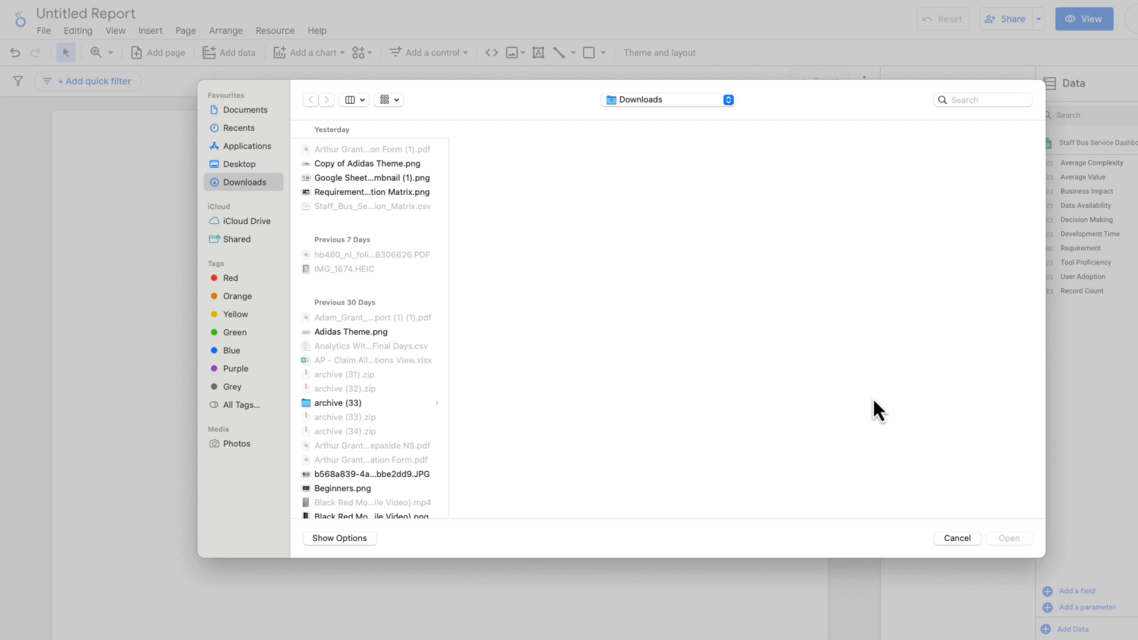
{"action": "left_click", "coordinate": [956, 538]}
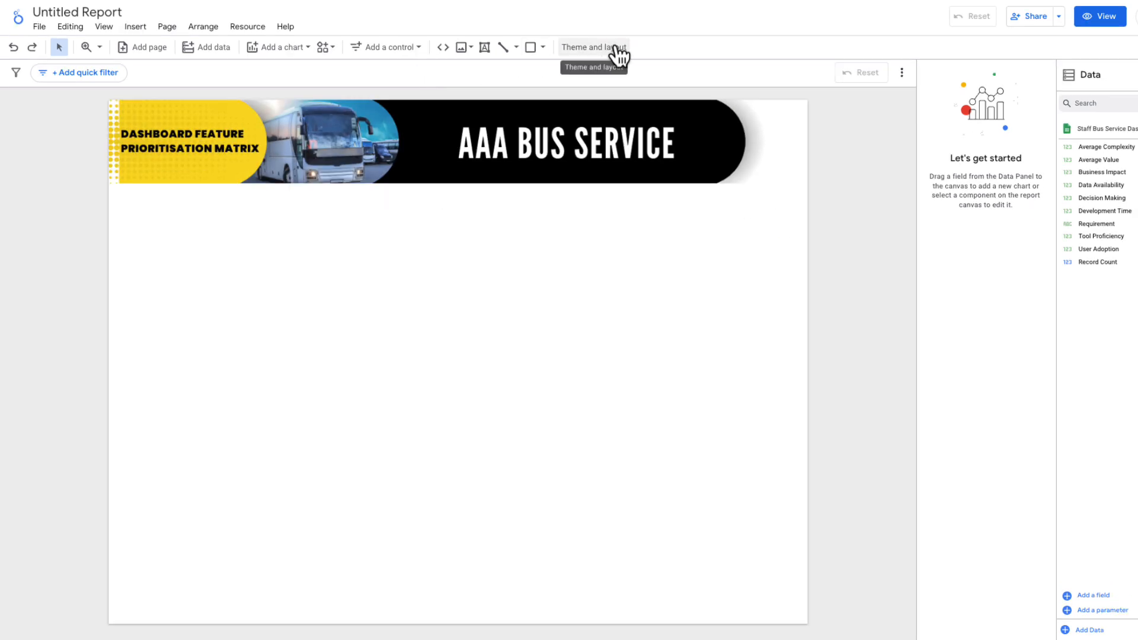
Generate candidate report themes extracted from the banner image via Theme and layout.
{"action": "left_click", "coordinate": [592, 46]}
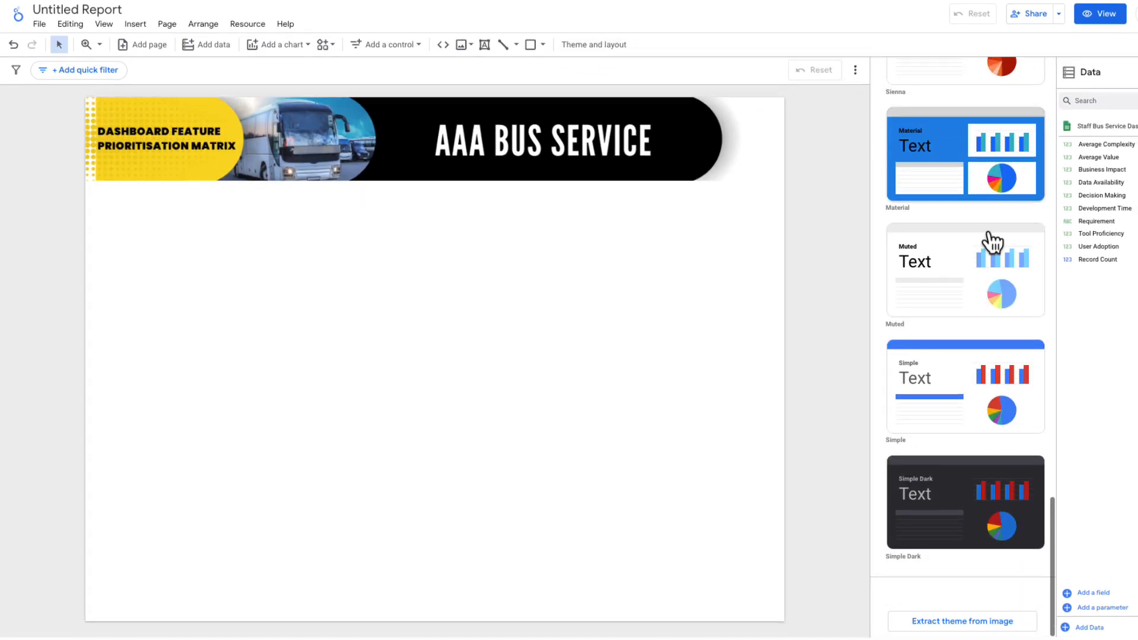
{"action": "left_click", "coordinate": [961, 621]}
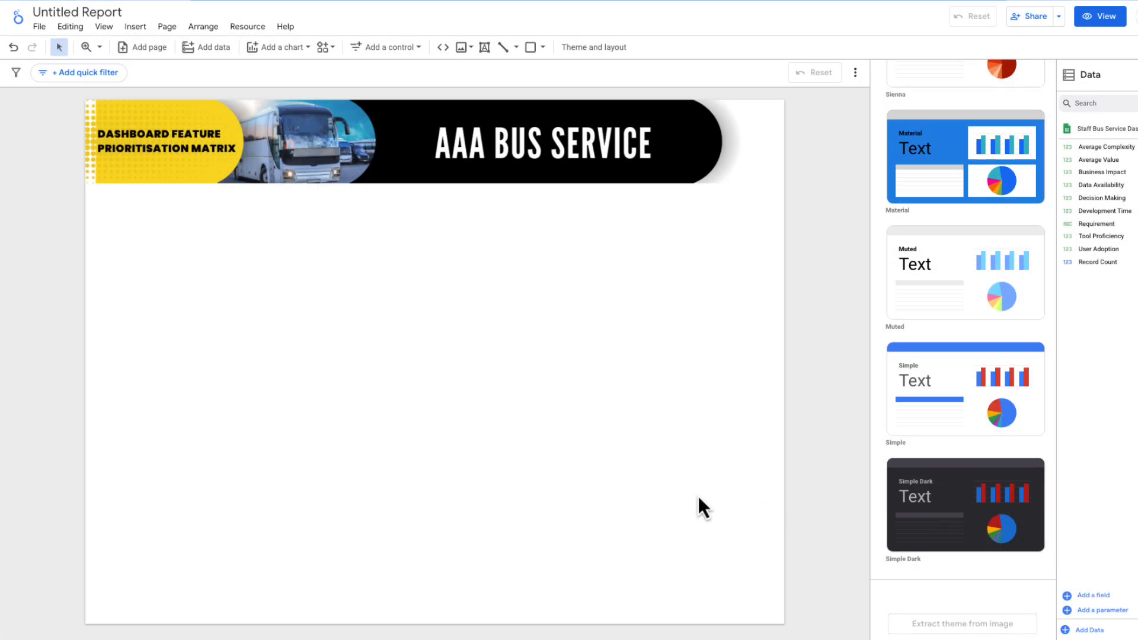
{"action": "left_click", "coordinate": [961, 623]}
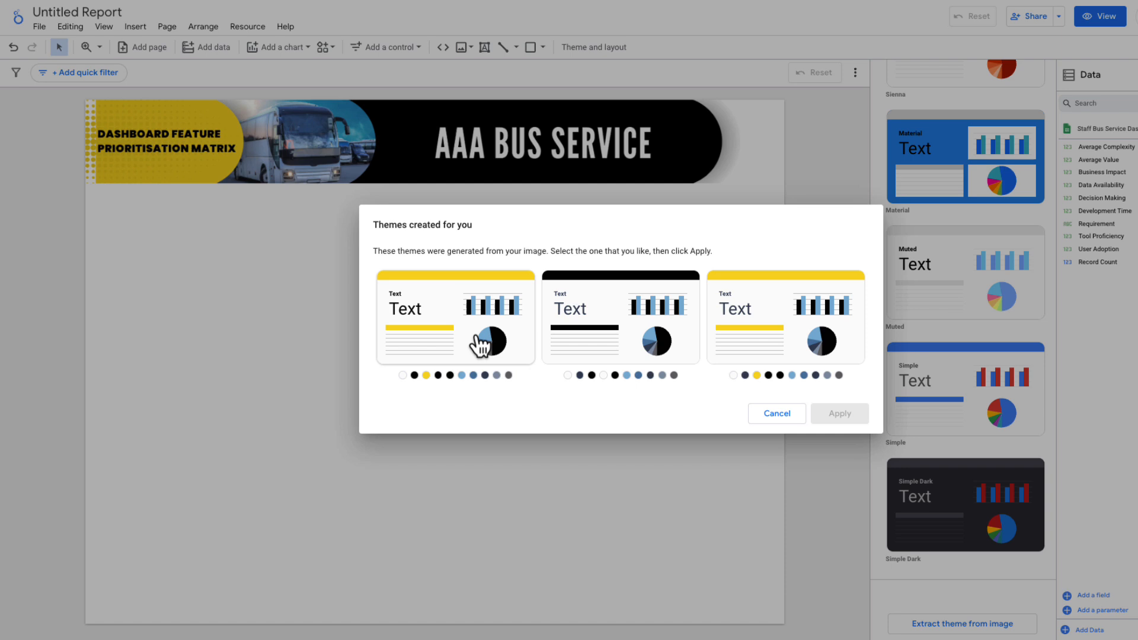
{"action": "mouse_move", "coordinate": [617, 331]}
{"action": "type", "text": "Bus Service Feature Matrix"}
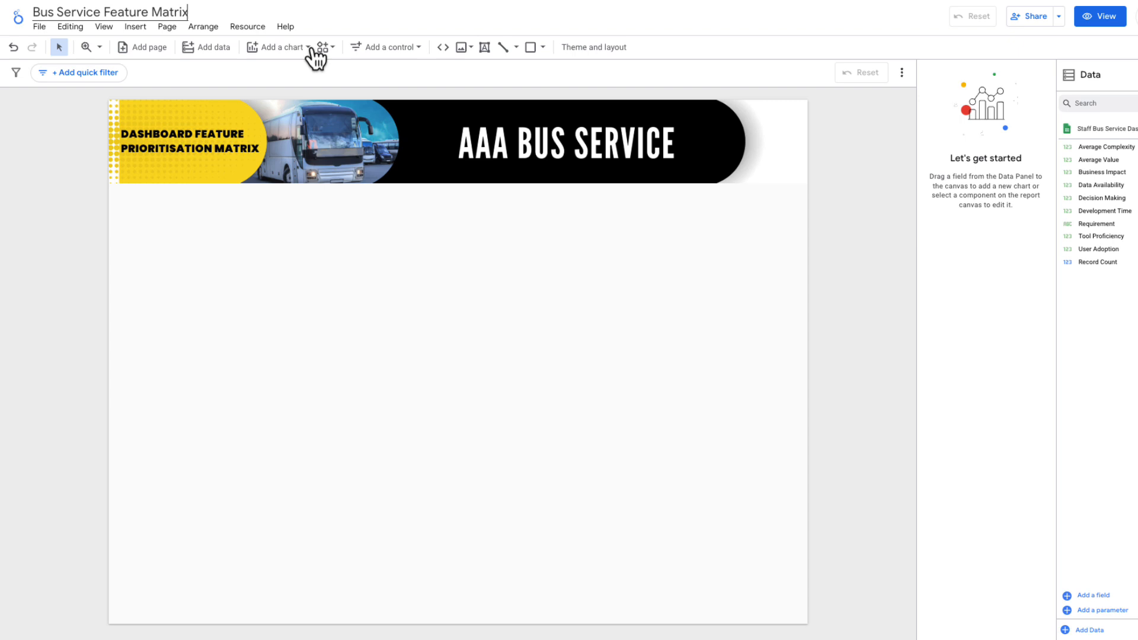
Add a scatter chart using Average Value and Average Complexity as its metrics.
{"action": "left_click", "coordinate": [275, 46]}
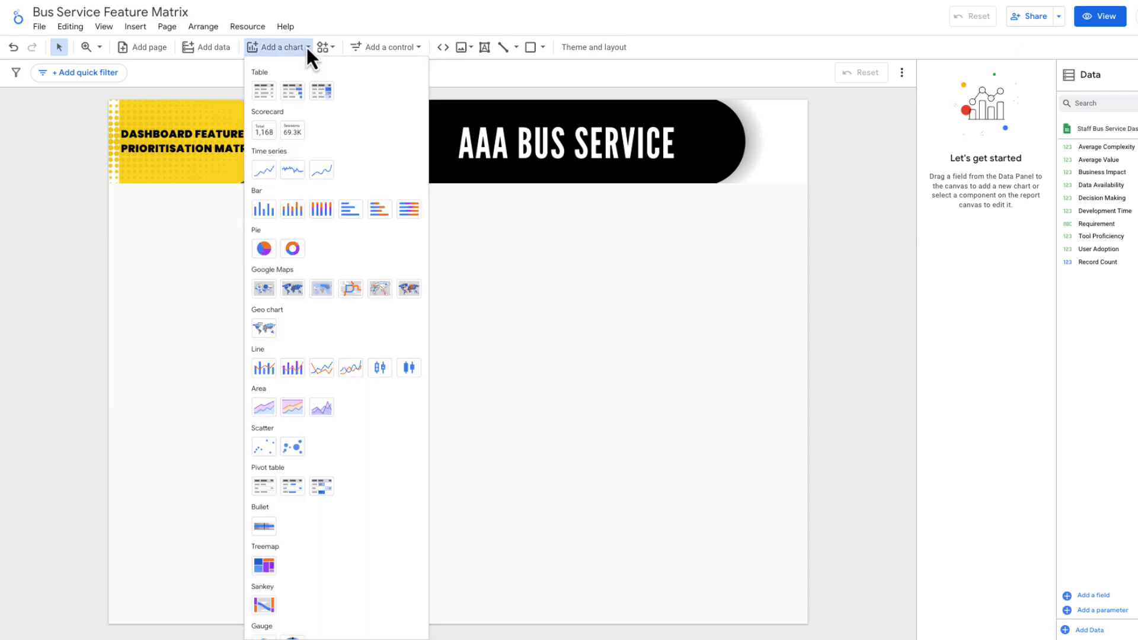
{"action": "mouse_move", "coordinate": [263, 446]}
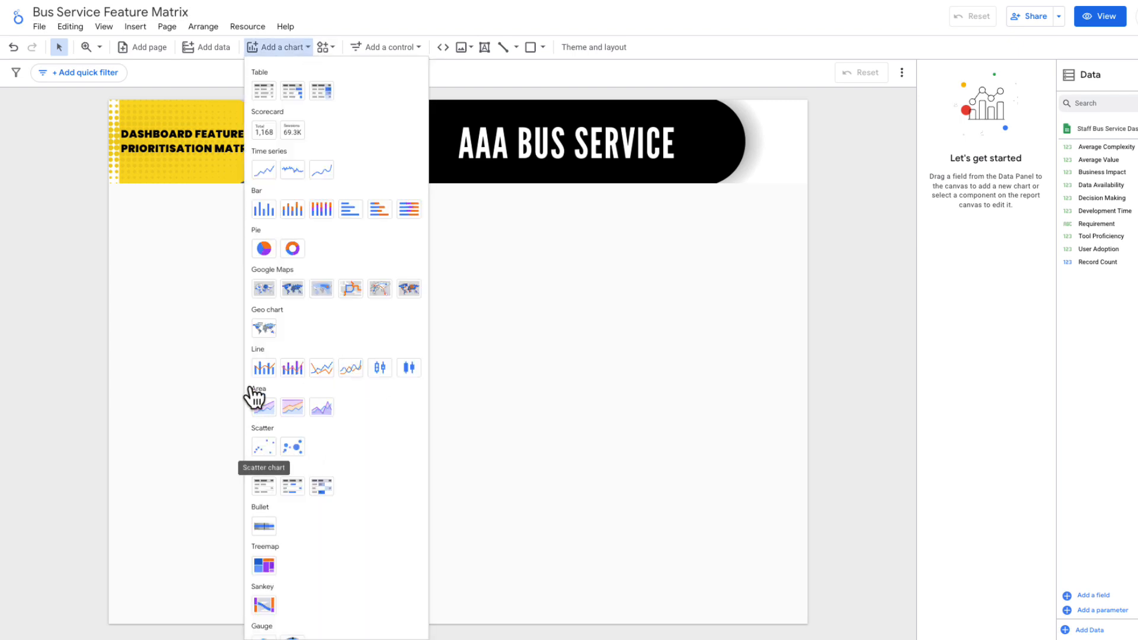
{"action": "left_click", "coordinate": [263, 446]}
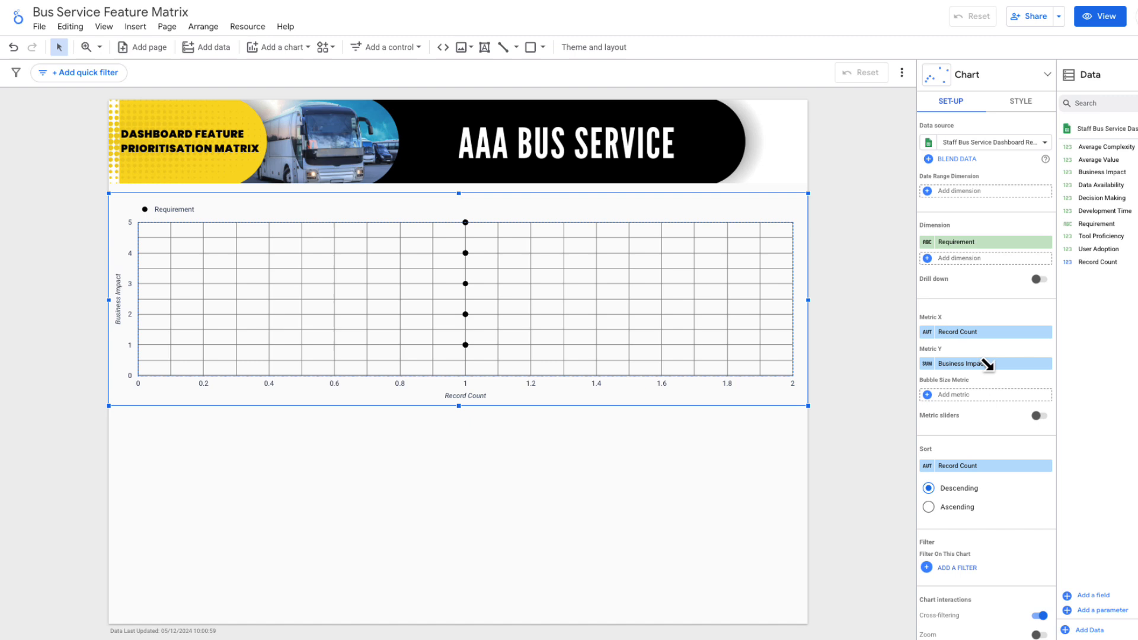
{"action": "mouse_move", "coordinate": [1100, 160]}
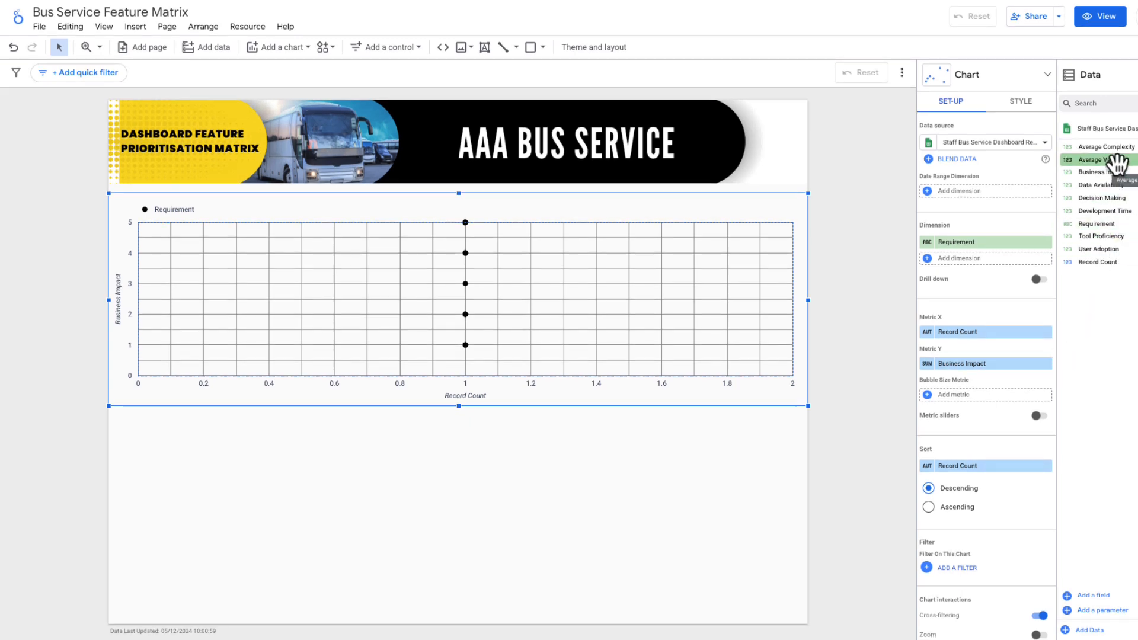
{"action": "left_click", "coordinate": [1098, 160]}
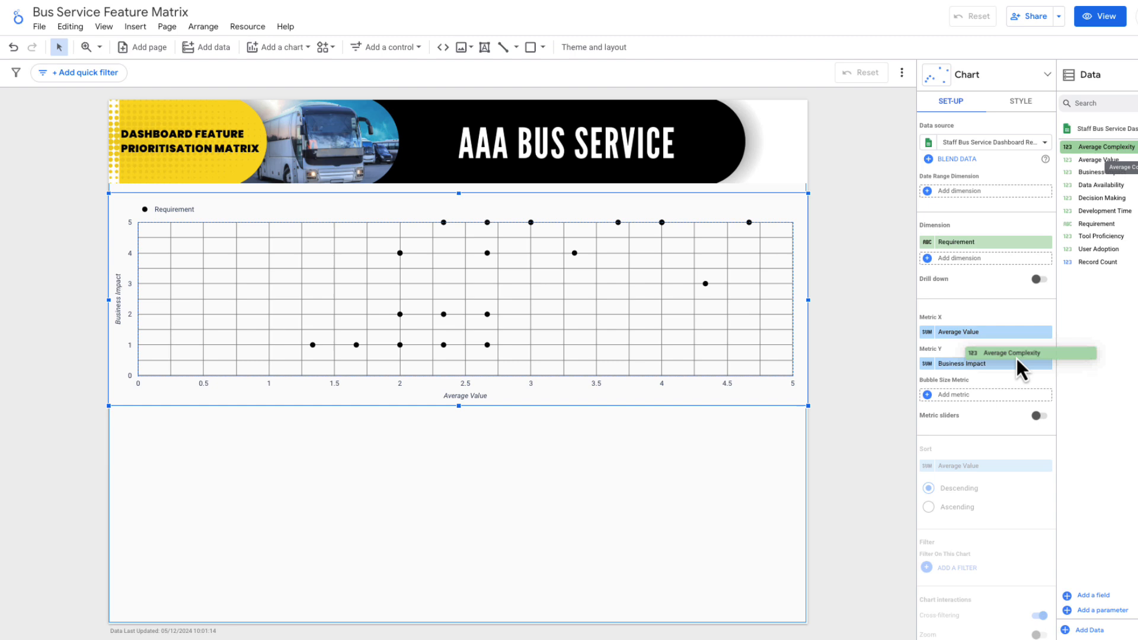
{"action": "left_click", "coordinate": [985, 363]}
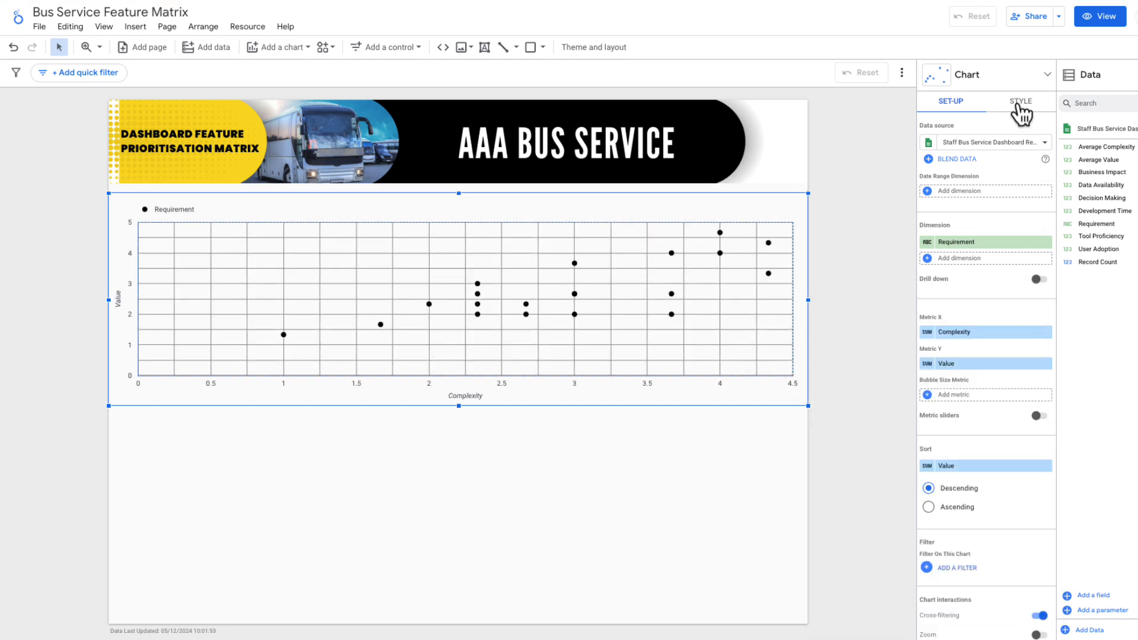
Set the scatter chart's grid colour to none so no grid lines show.
{"action": "left_click", "coordinate": [1020, 102]}
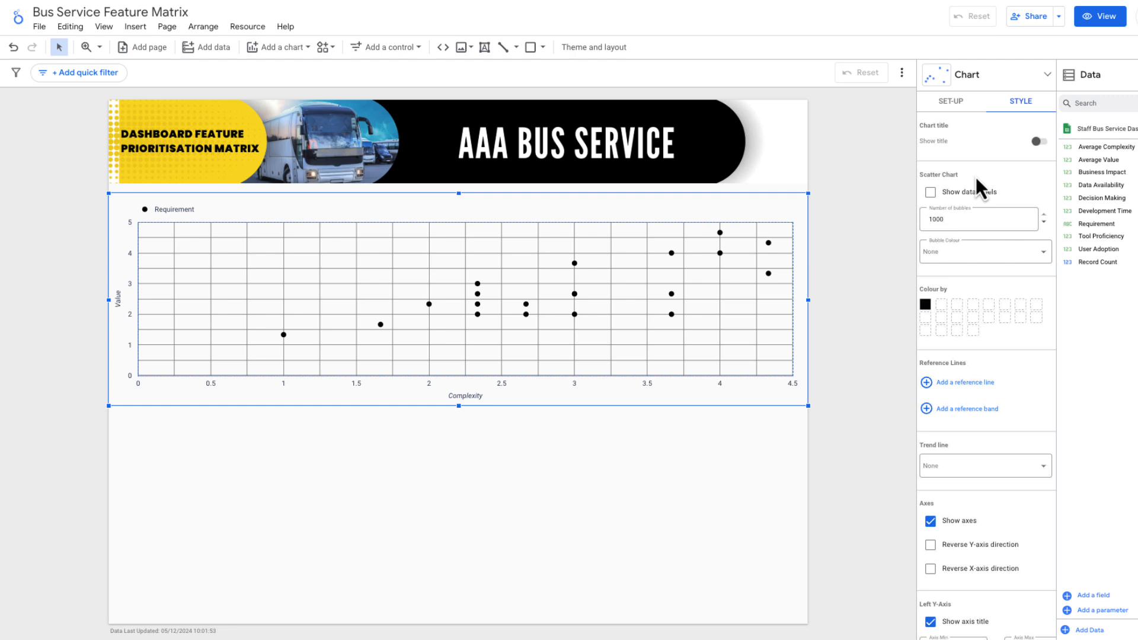
{"action": "scroll", "scroll_direction": "down", "scroll_amount": 3}
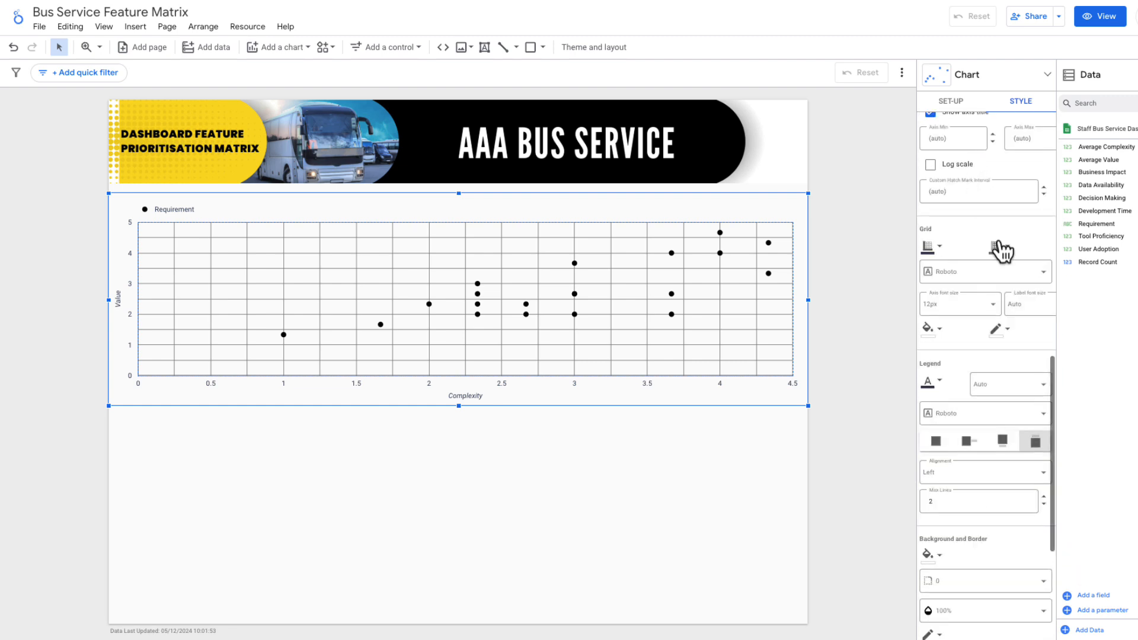
{"action": "left_click", "coordinate": [1002, 247]}
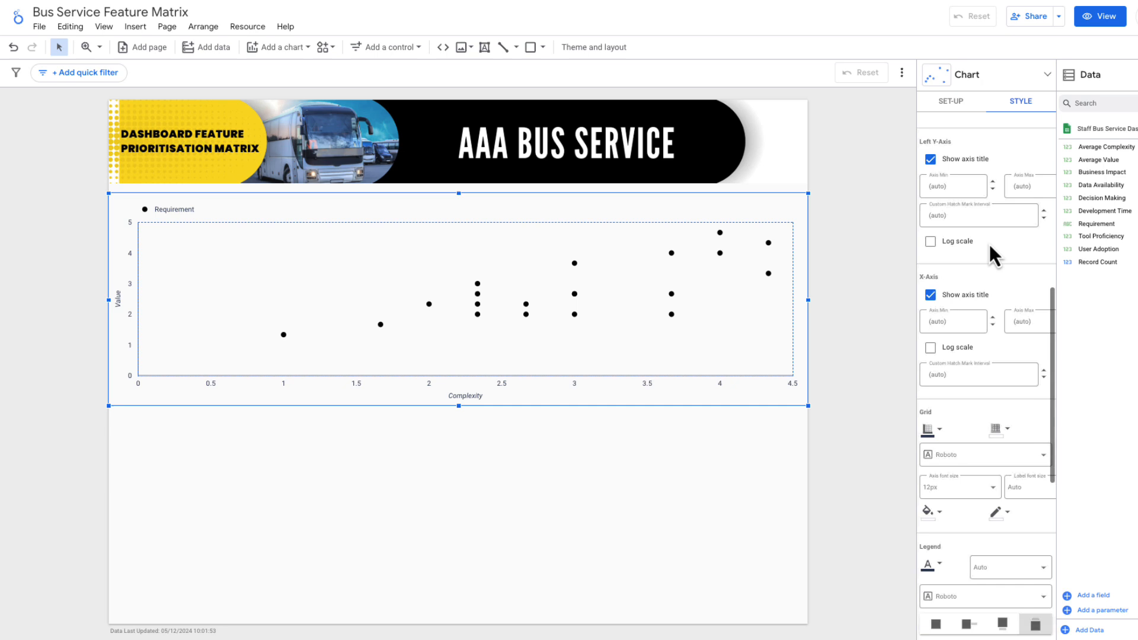
{"action": "scroll", "scroll_direction": "up", "scroll_amount": 3}
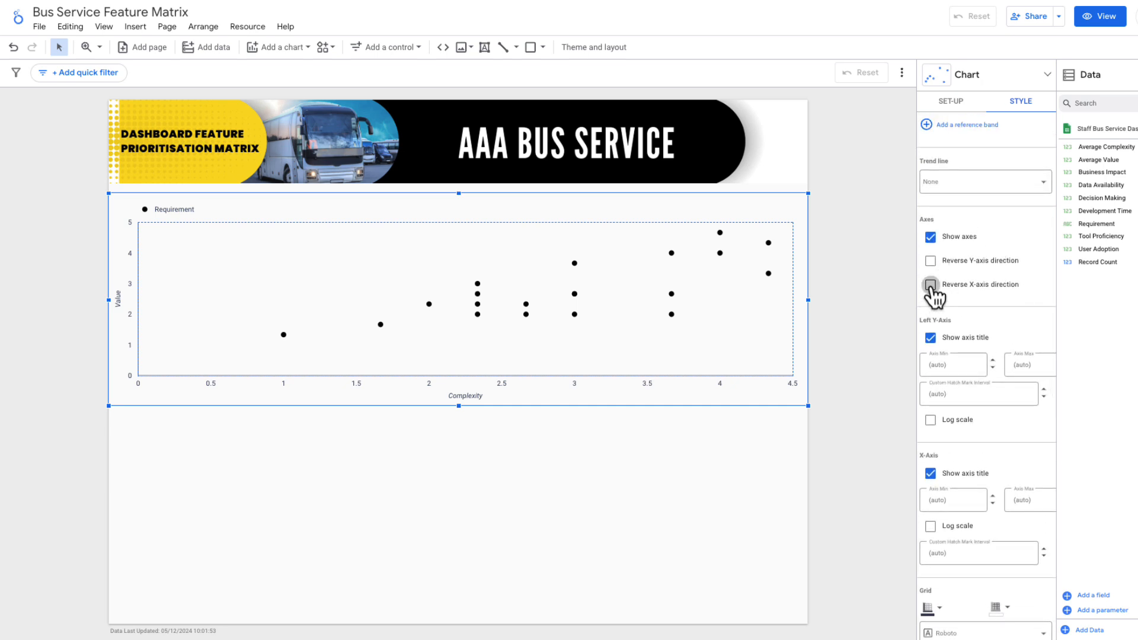
Reverse the Complexity X-axis and fix its range from minimum 0 to maximum 5.
{"action": "left_click", "coordinate": [930, 283]}
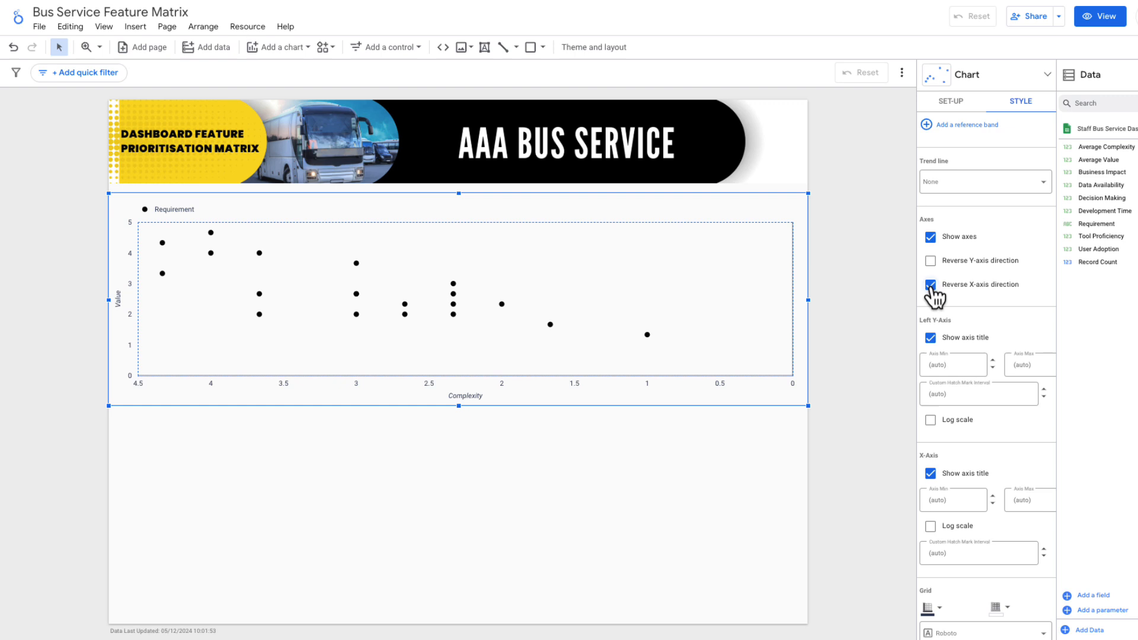
{"action": "scroll", "scroll_direction": "down", "scroll_amount": 3}
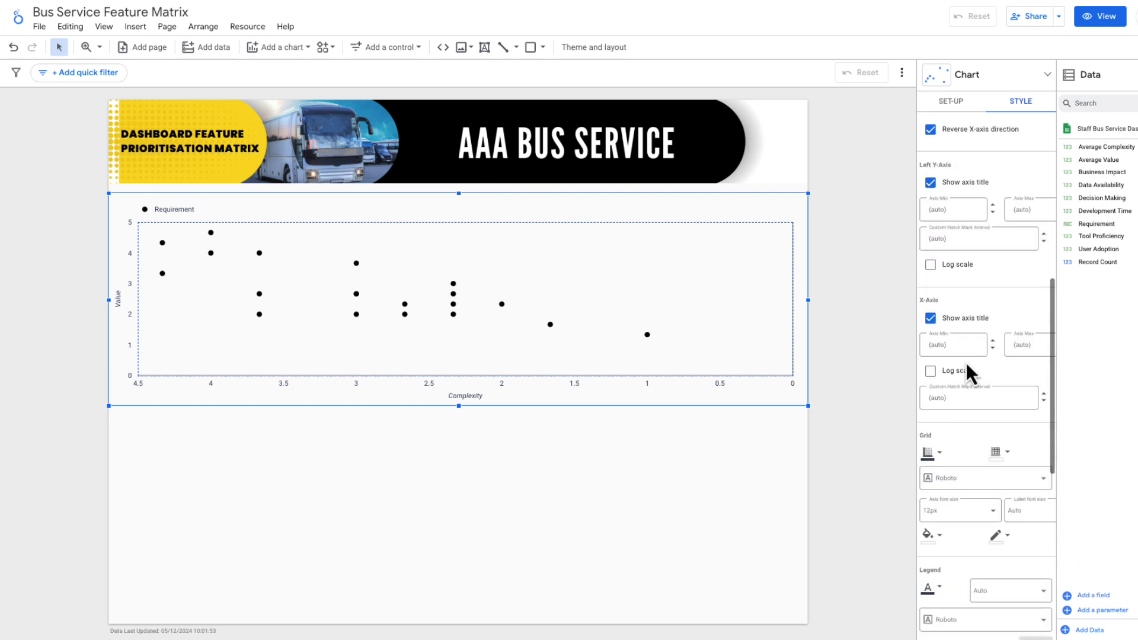
{"action": "left_click", "coordinate": [951, 344]}
{"action": "type", "text": "0"}
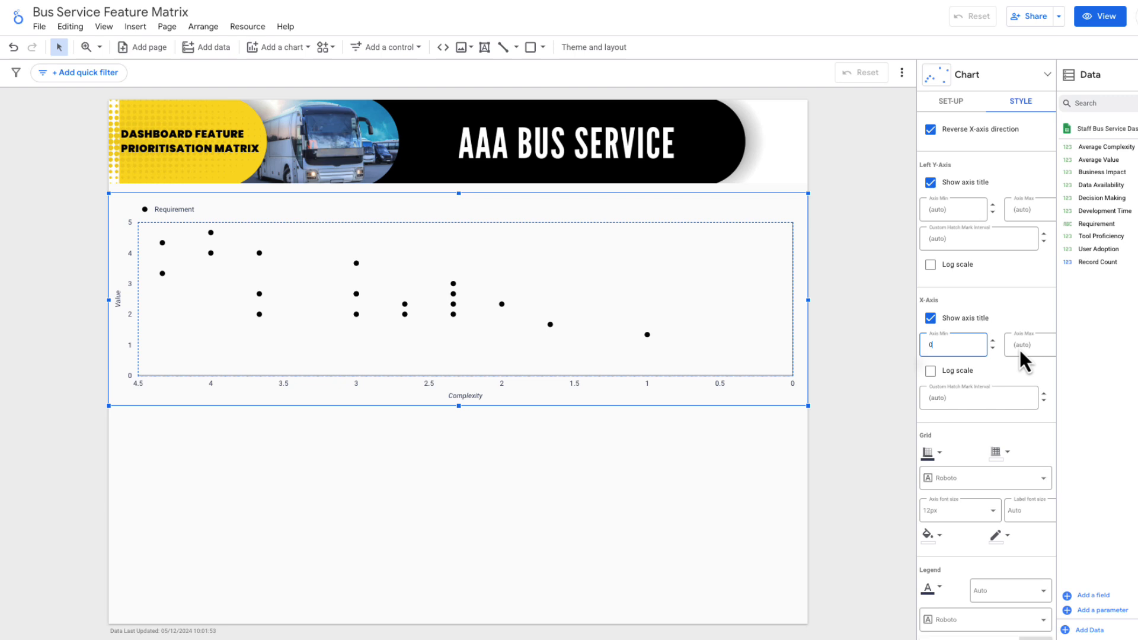
{"action": "type", "text": "5"}
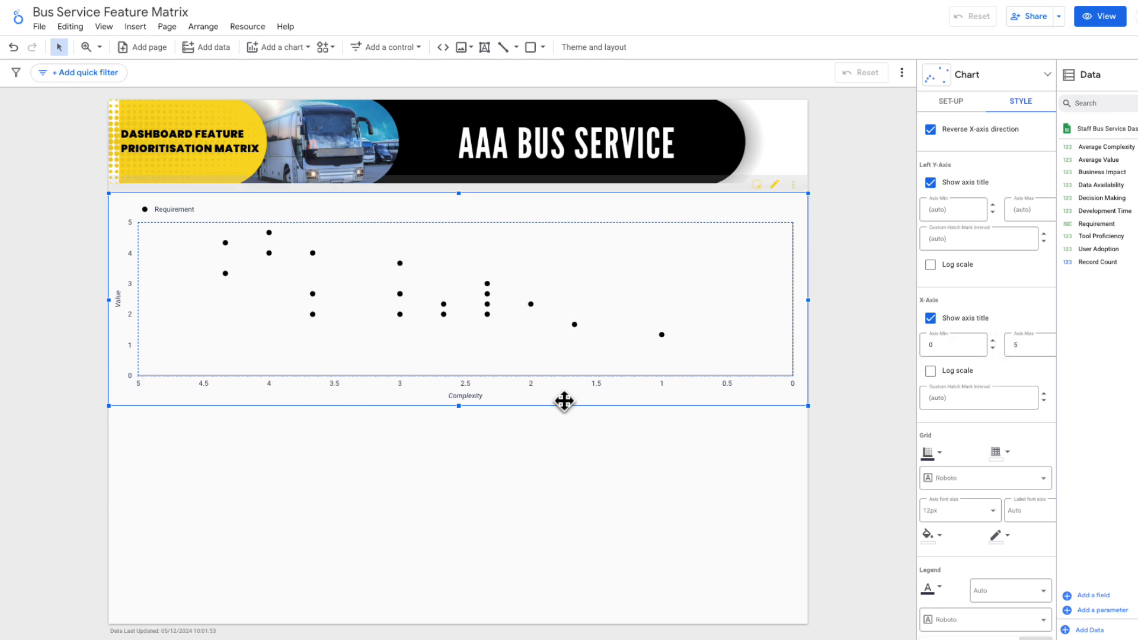
{"action": "scroll", "scroll_direction": "up", "scroll_amount": 3}
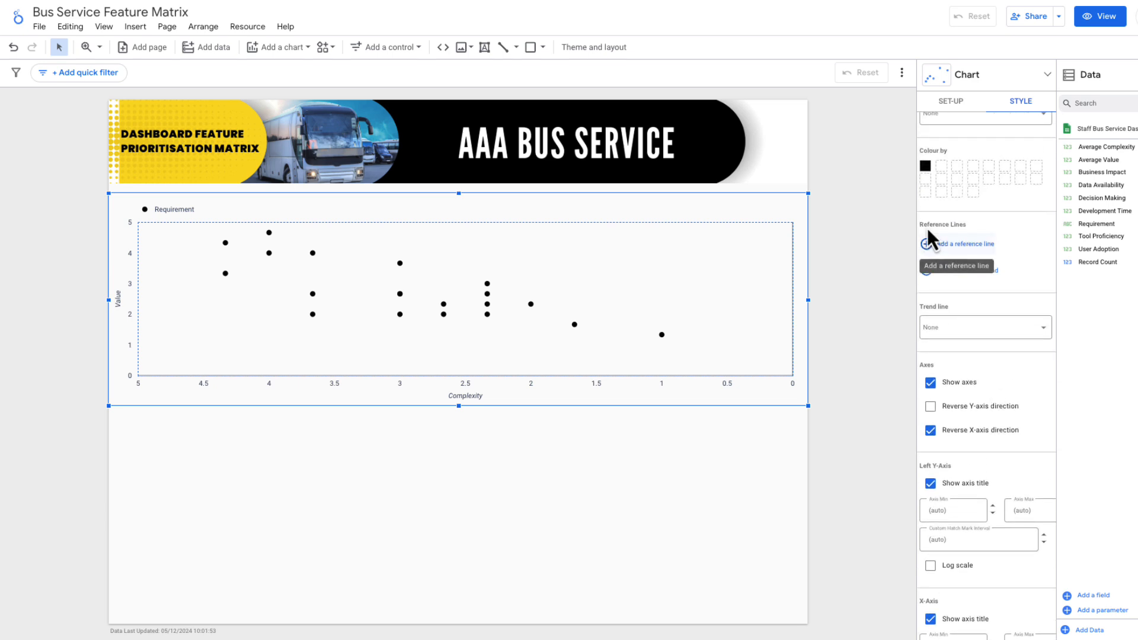
Add a horizontal reference line at constant value 2.5 on the Value axis.
{"action": "left_click", "coordinate": [957, 243]}
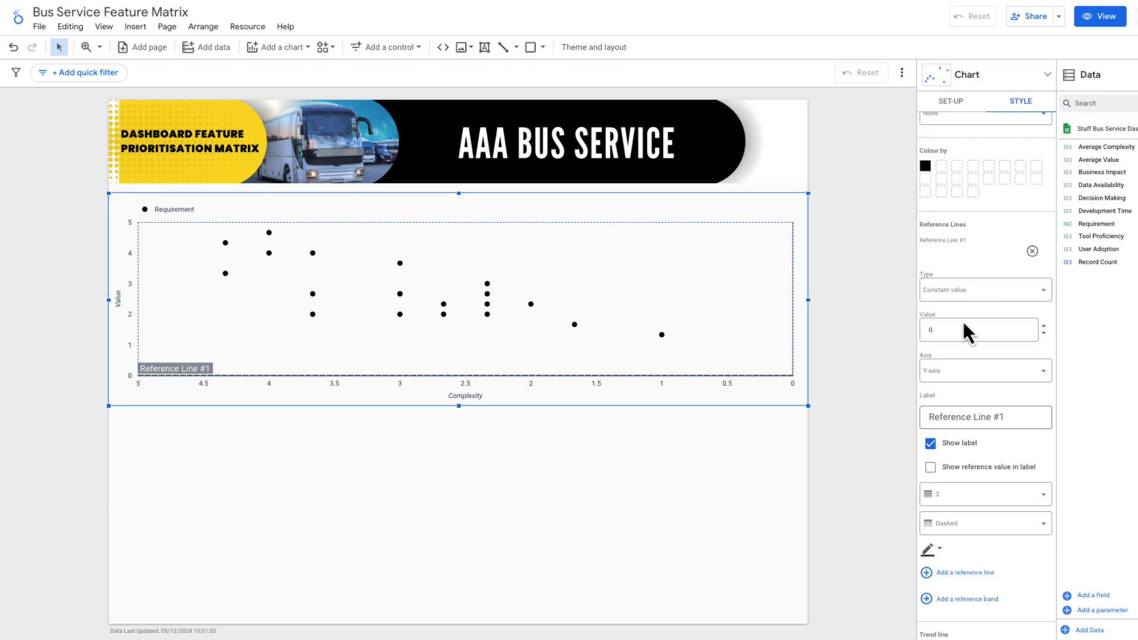
{"action": "left_click", "coordinate": [976, 330]}
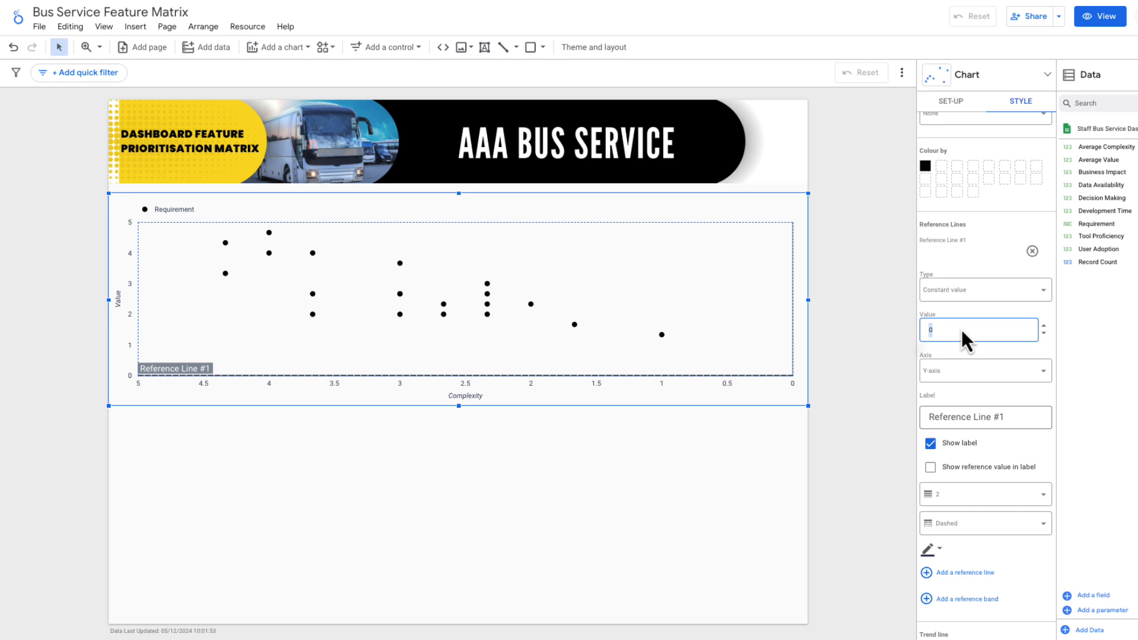
{"action": "type", "text": "2.5"}
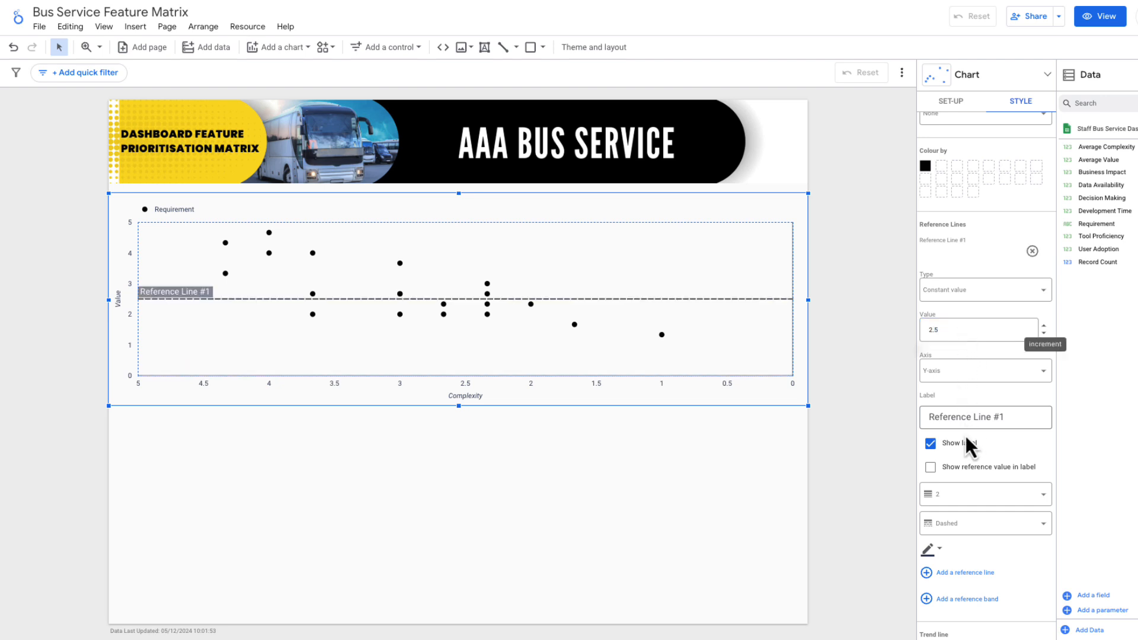
Add a second solid reference line at 2.5 anchored to the Complexity axis.
{"action": "left_click", "coordinate": [964, 571]}
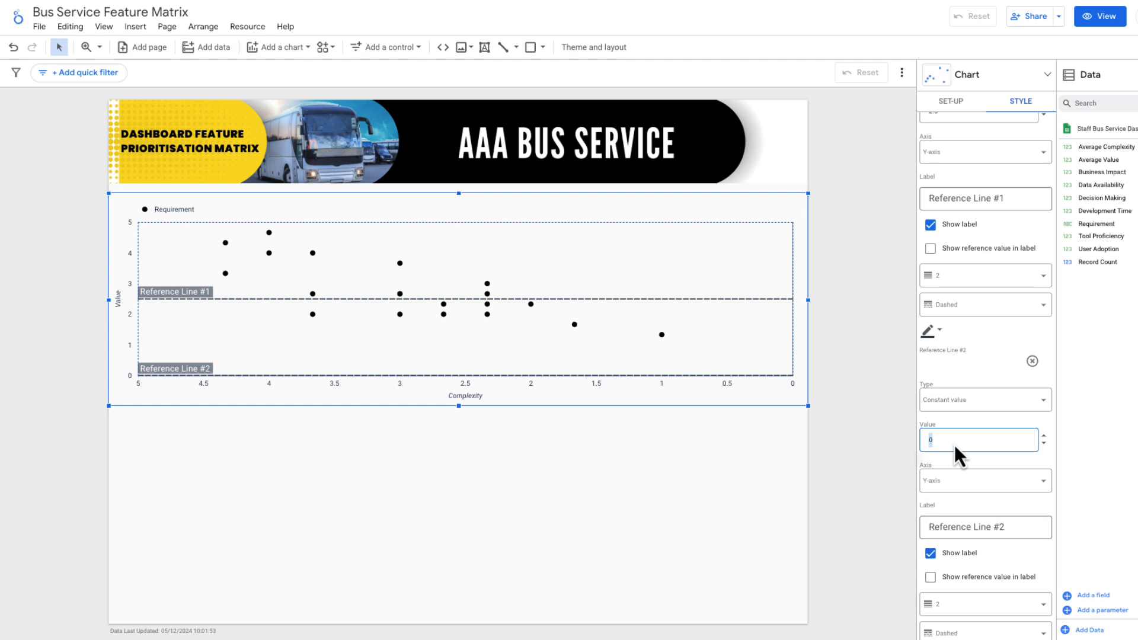
{"action": "left_click", "coordinate": [981, 480]}
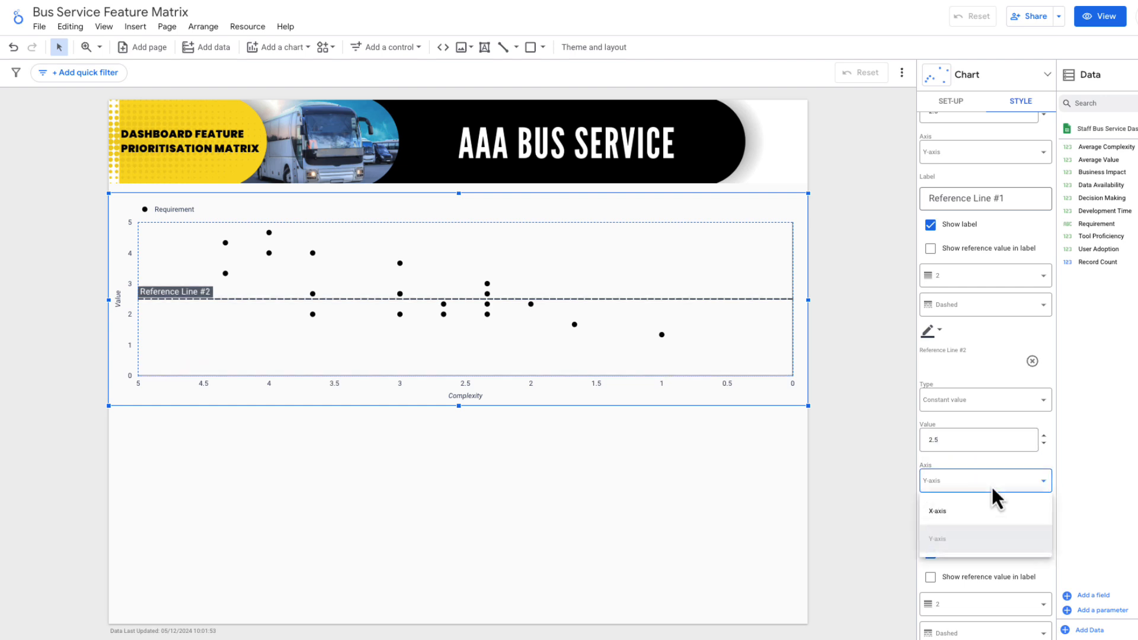
{"action": "left_click", "coordinate": [945, 509]}
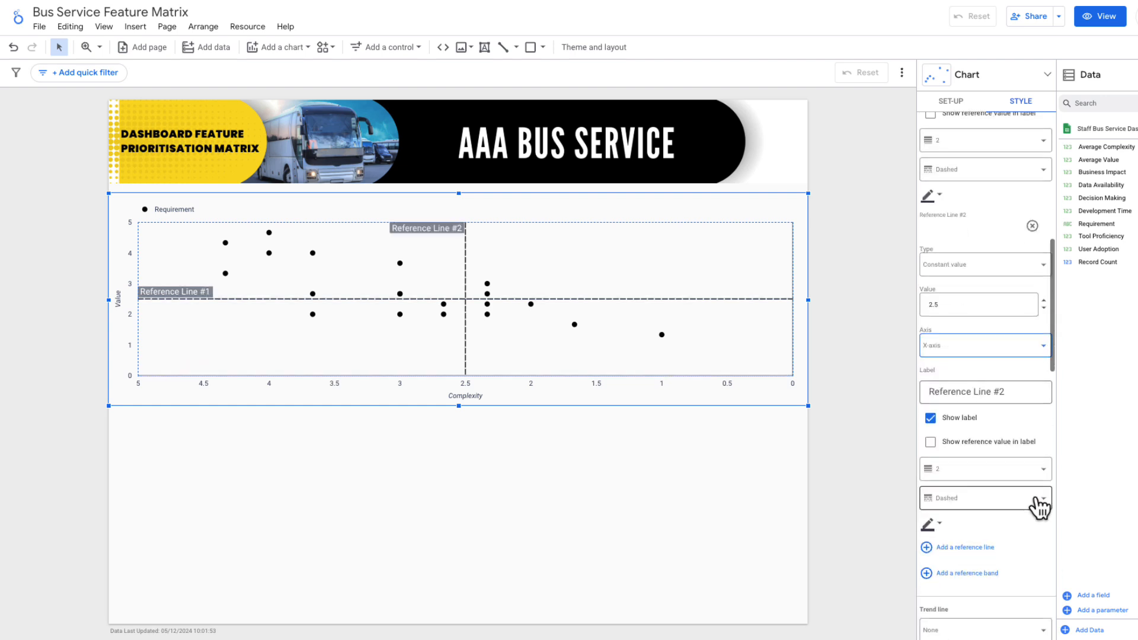
{"action": "left_click", "coordinate": [983, 498]}
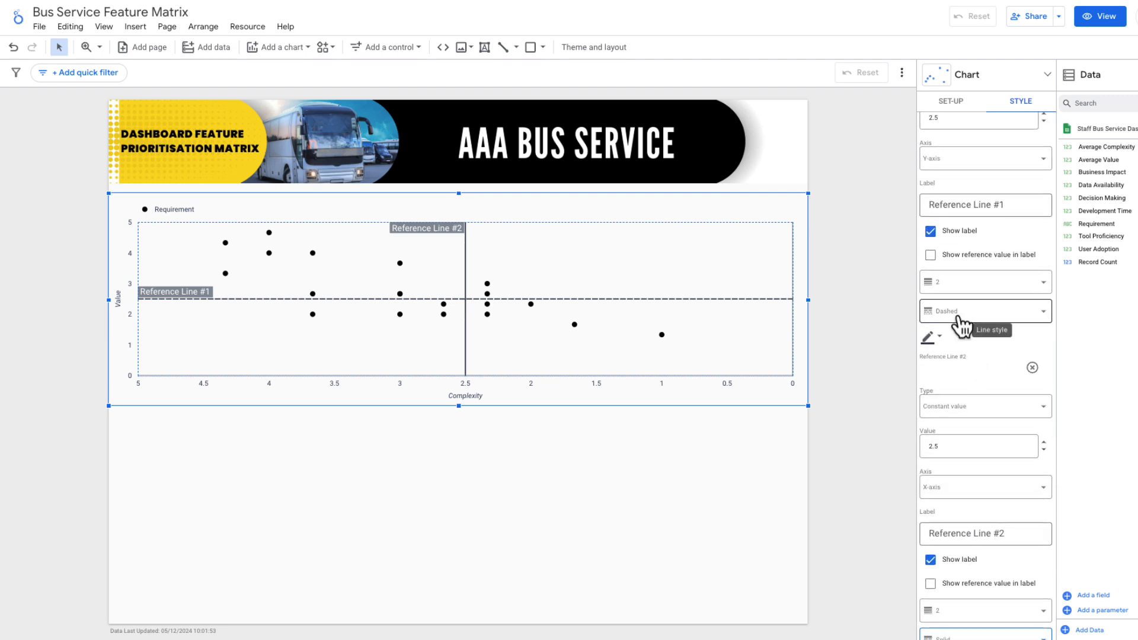
Make the horizontal reference line solid and hide the reference line label.
{"action": "left_click", "coordinate": [984, 310]}
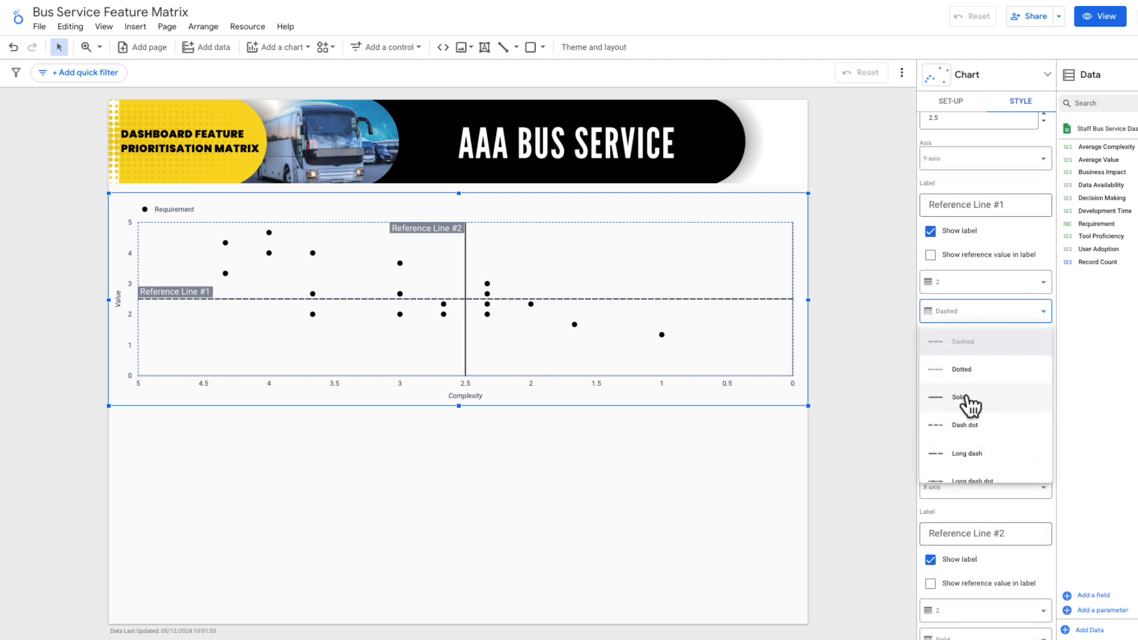
{"action": "left_click", "coordinate": [957, 397]}
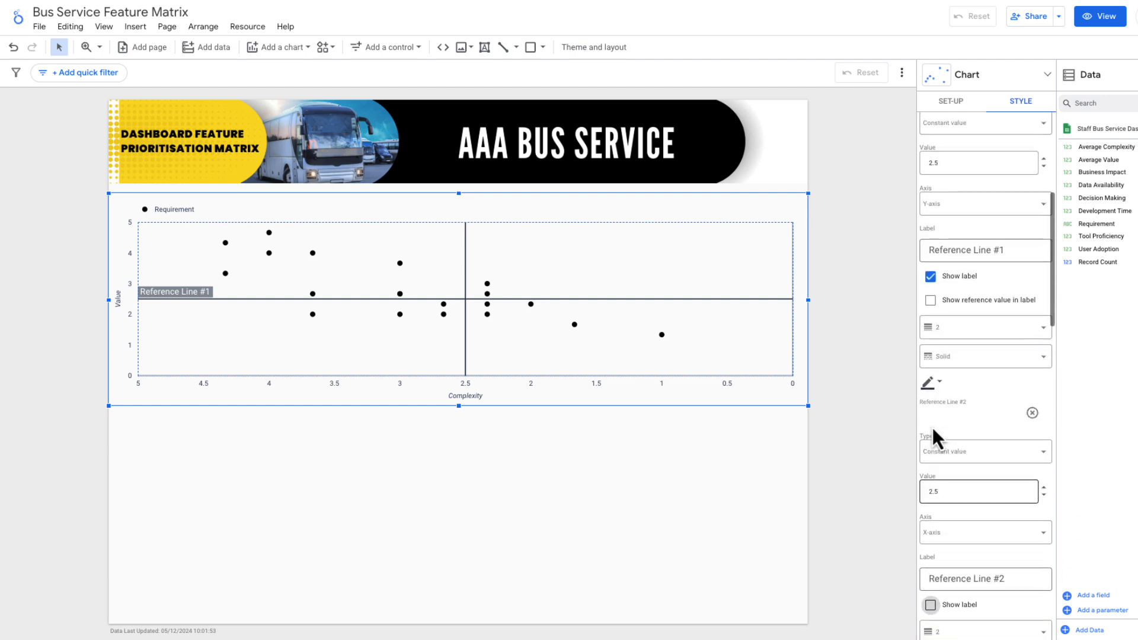
{"action": "left_click", "coordinate": [929, 276]}
{"action": "type", "text": "Impleme"}
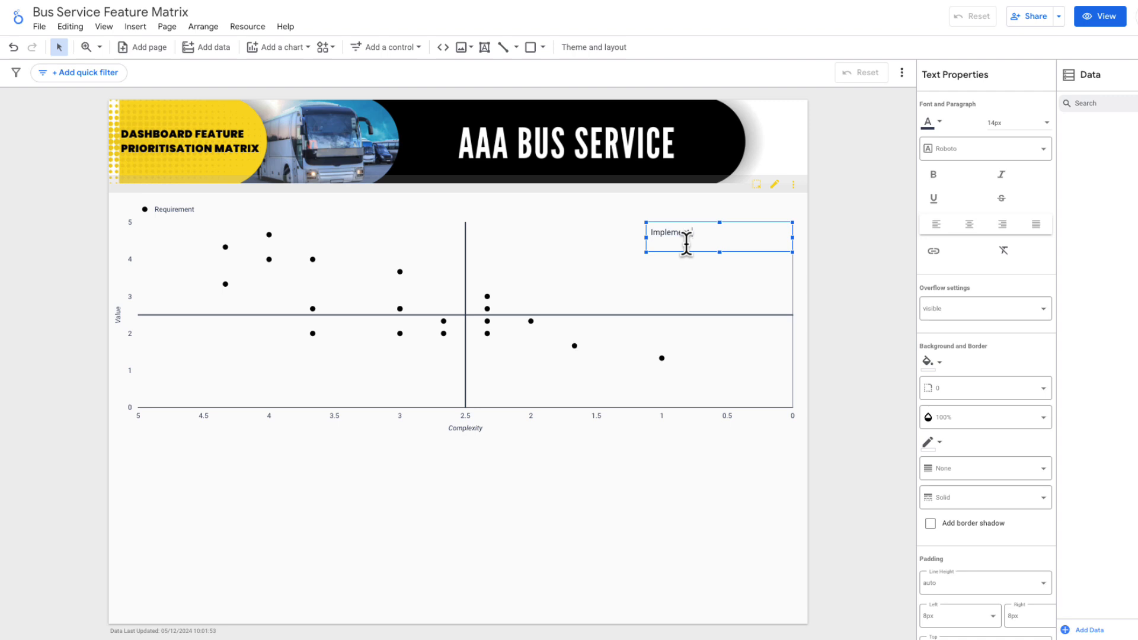
Finish the Implement Now quadrant label, making it bold at 16px.
{"action": "type", "text": "Now"}
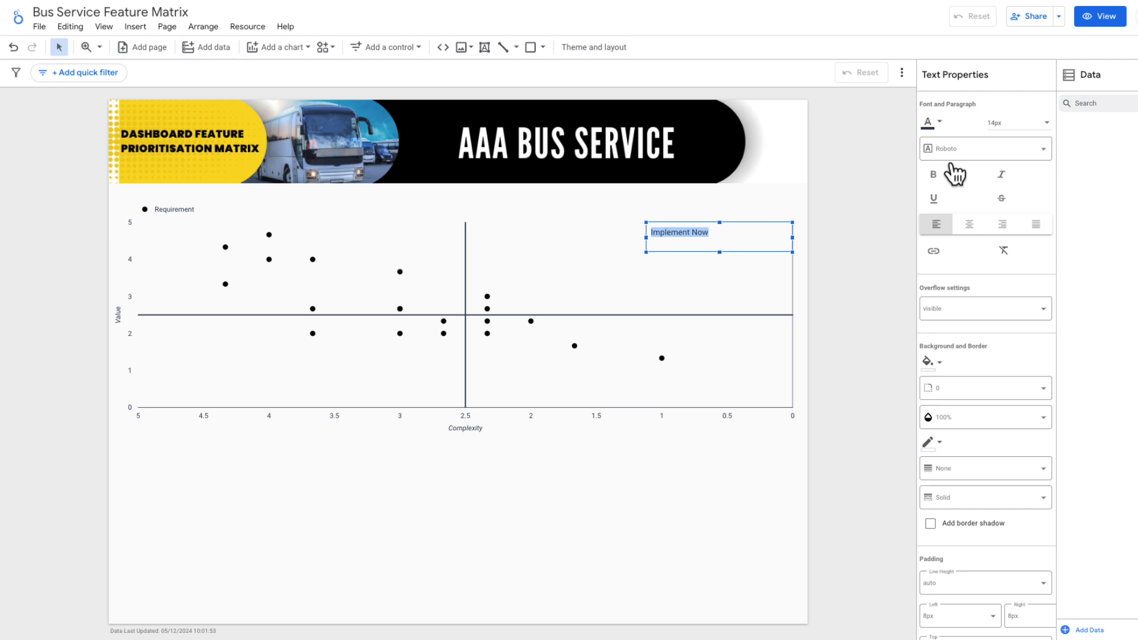
{"action": "left_click", "coordinate": [1038, 122]}
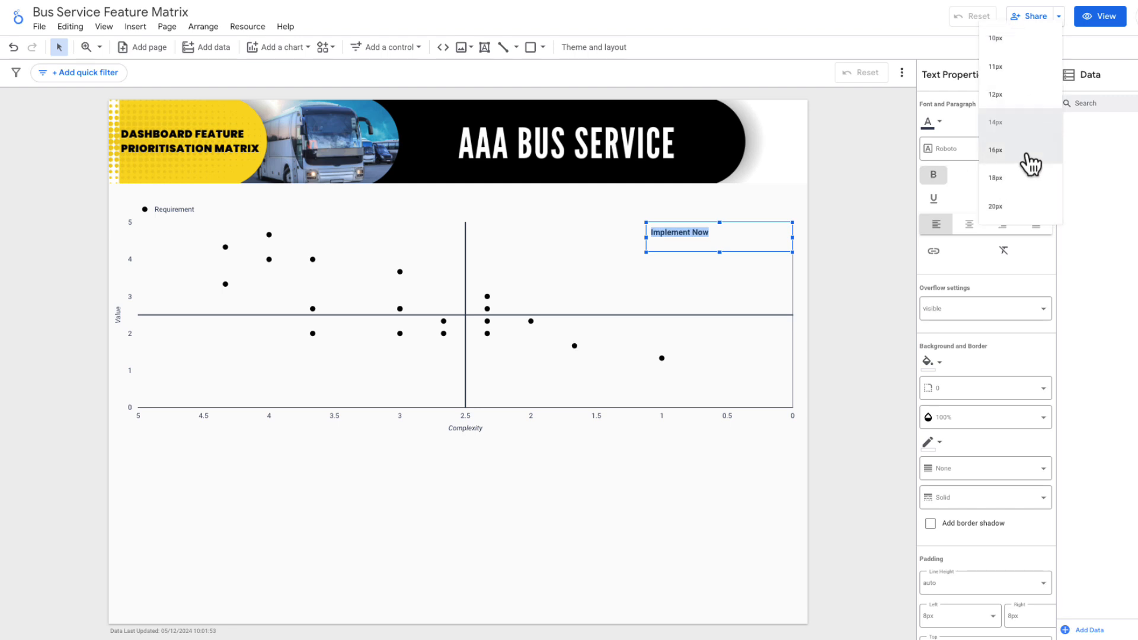
{"action": "left_click", "coordinate": [995, 149]}
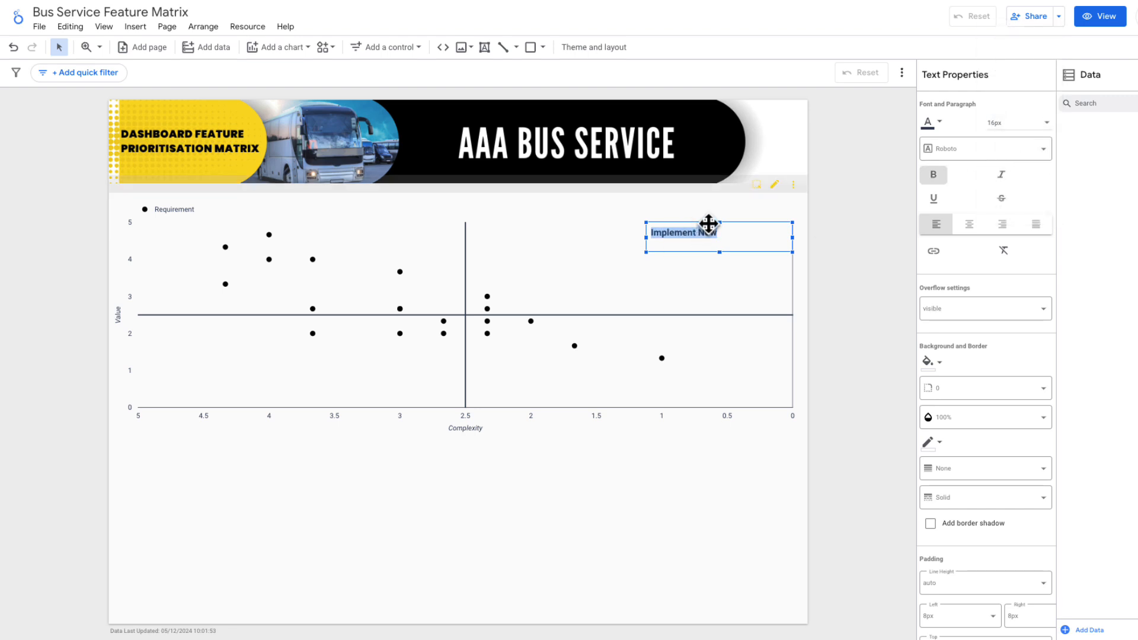
{"action": "right_click", "coordinate": [707, 232]}
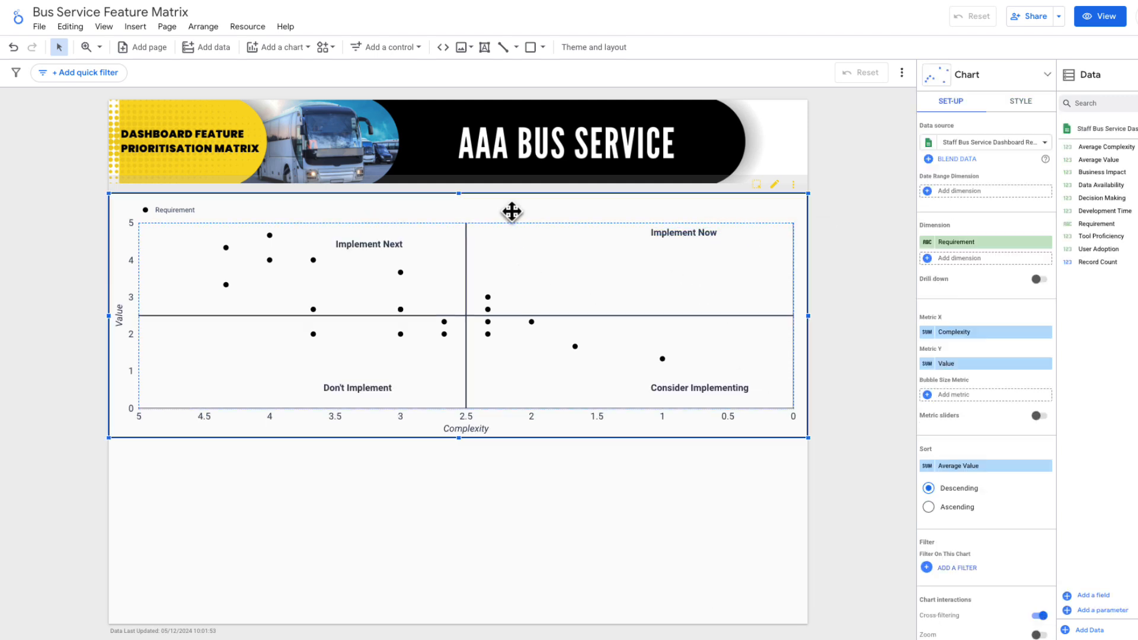
Draw a quadrant rectangle with a mostly transparent background and its own fill colour.
{"action": "left_click", "coordinate": [542, 47]}
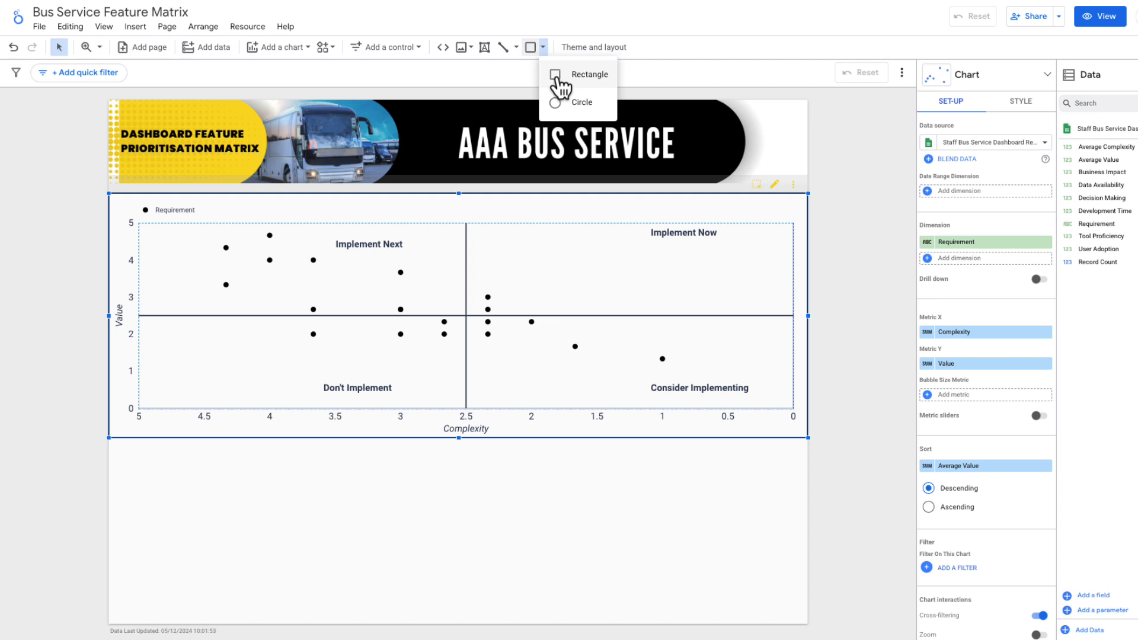
{"action": "left_click", "coordinate": [590, 74]}
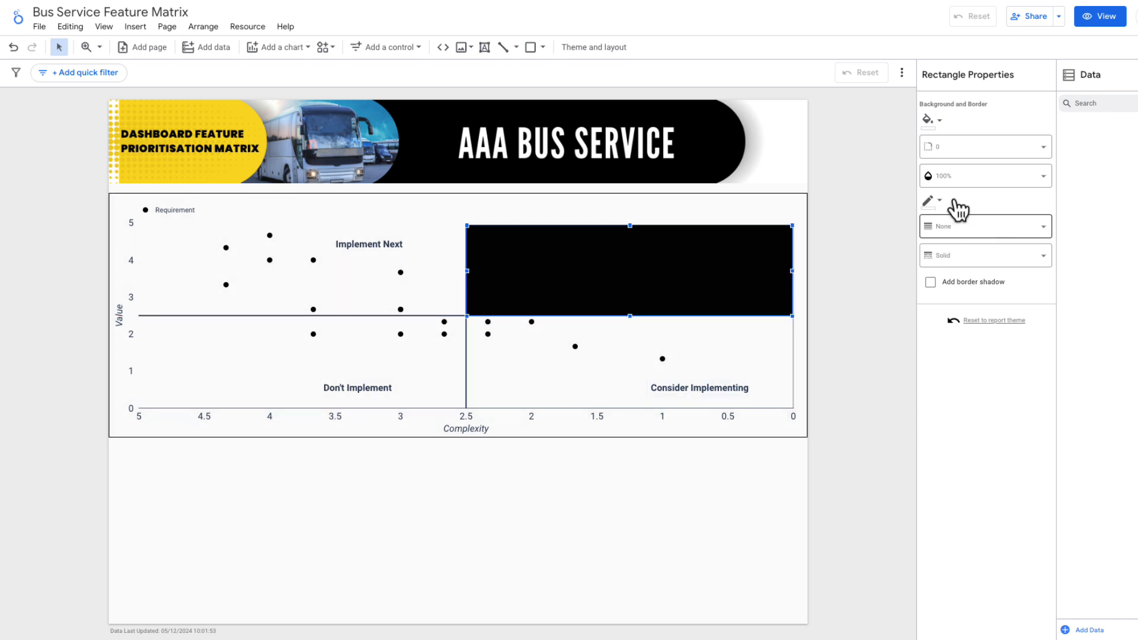
{"action": "left_click", "coordinate": [984, 176]}
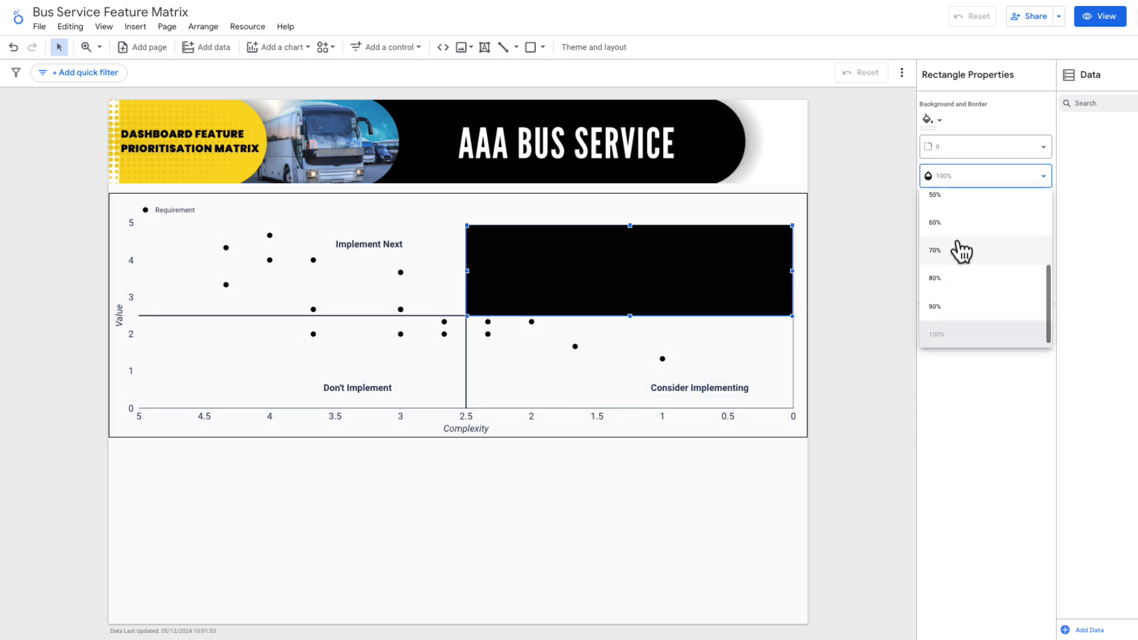
{"action": "left_click", "coordinate": [936, 334]}
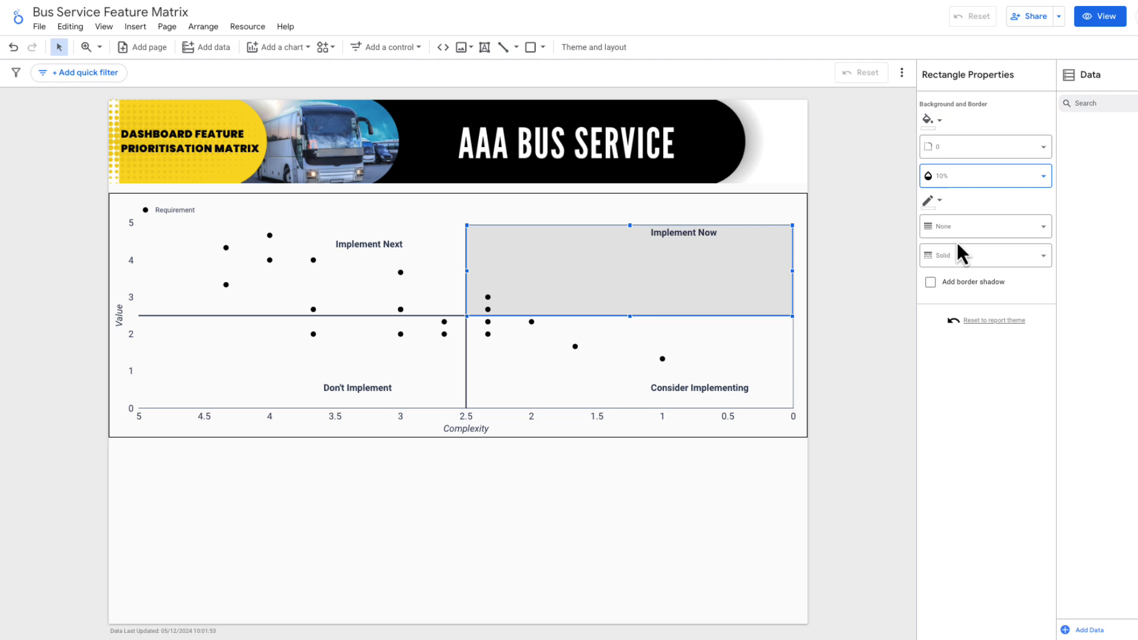
{"action": "left_click", "coordinate": [928, 118]}
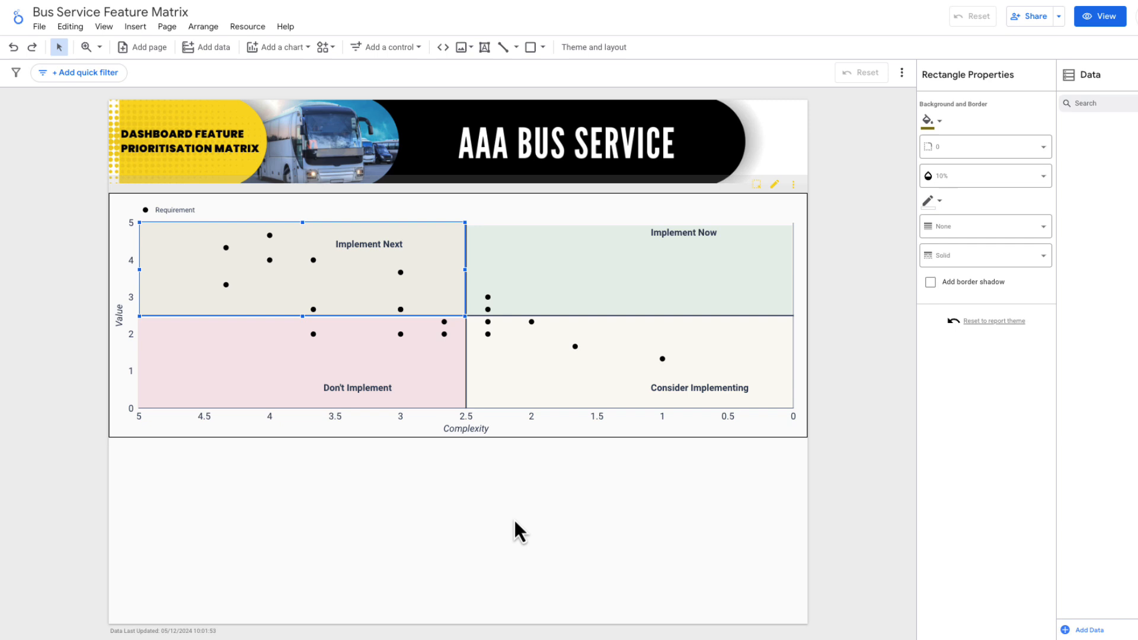
{"action": "mouse_move", "coordinate": [309, 260]}
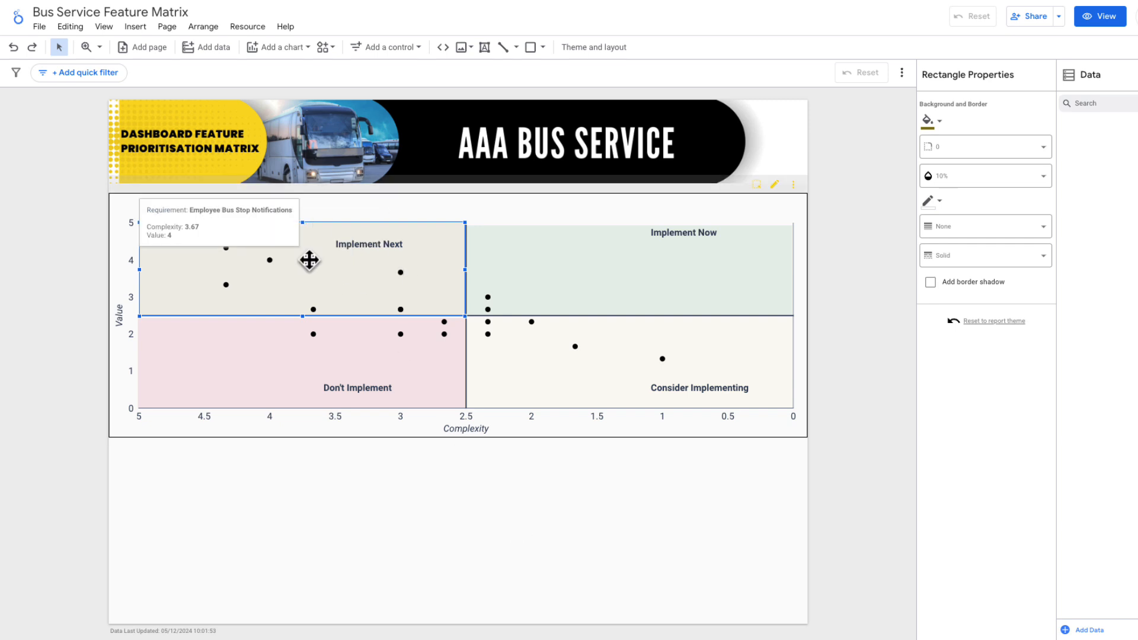
{"action": "mouse_move", "coordinate": [522, 526]}
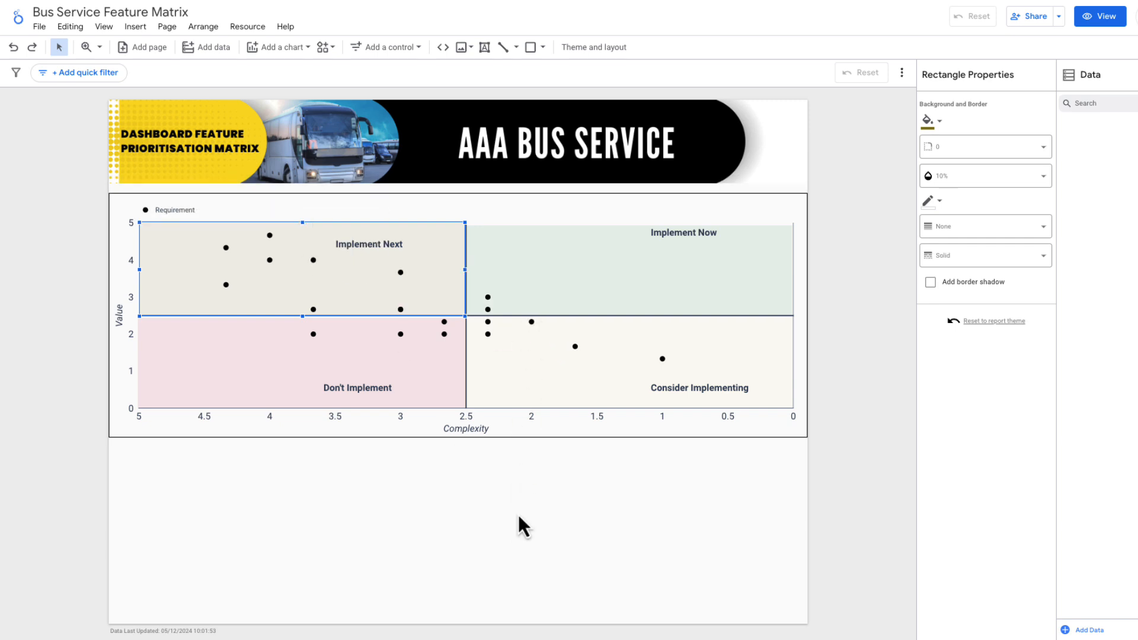
{"action": "left_click", "coordinate": [523, 526]}
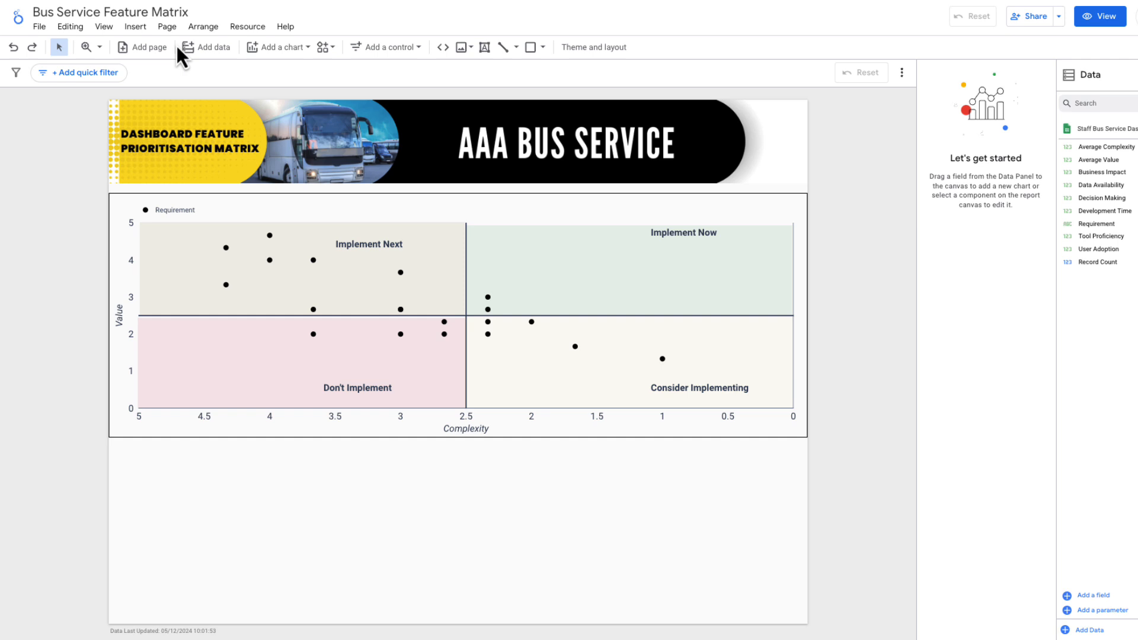
Insert a requirements table with Business Impact and other score fields, columns distributed evenly.
{"action": "left_click", "coordinate": [274, 47]}
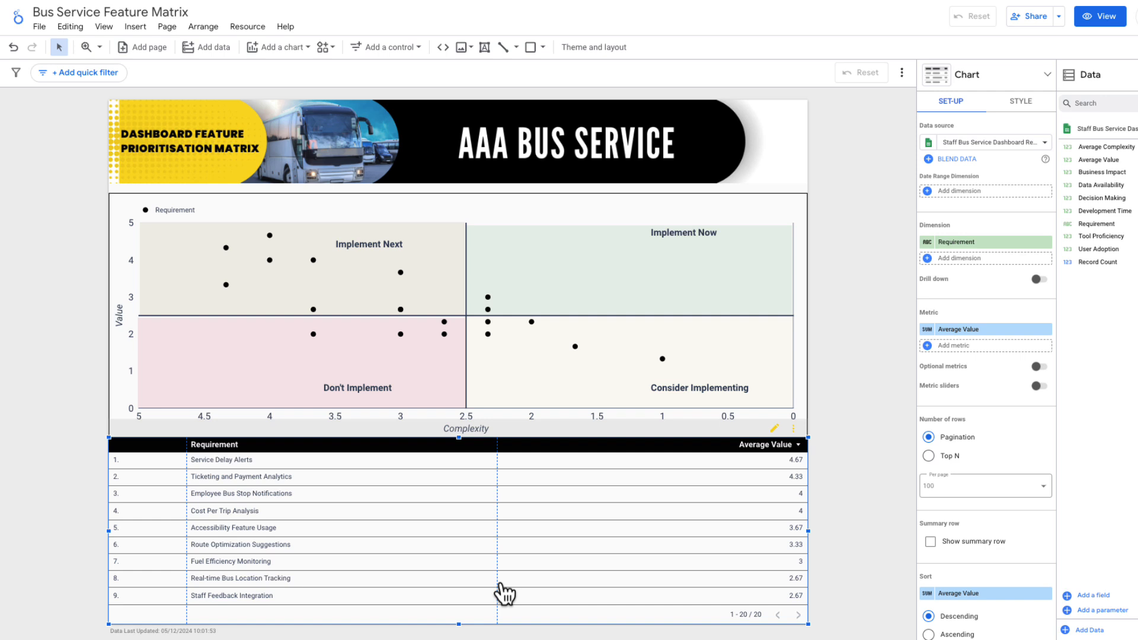
{"action": "mouse_move", "coordinate": [1056, 262]}
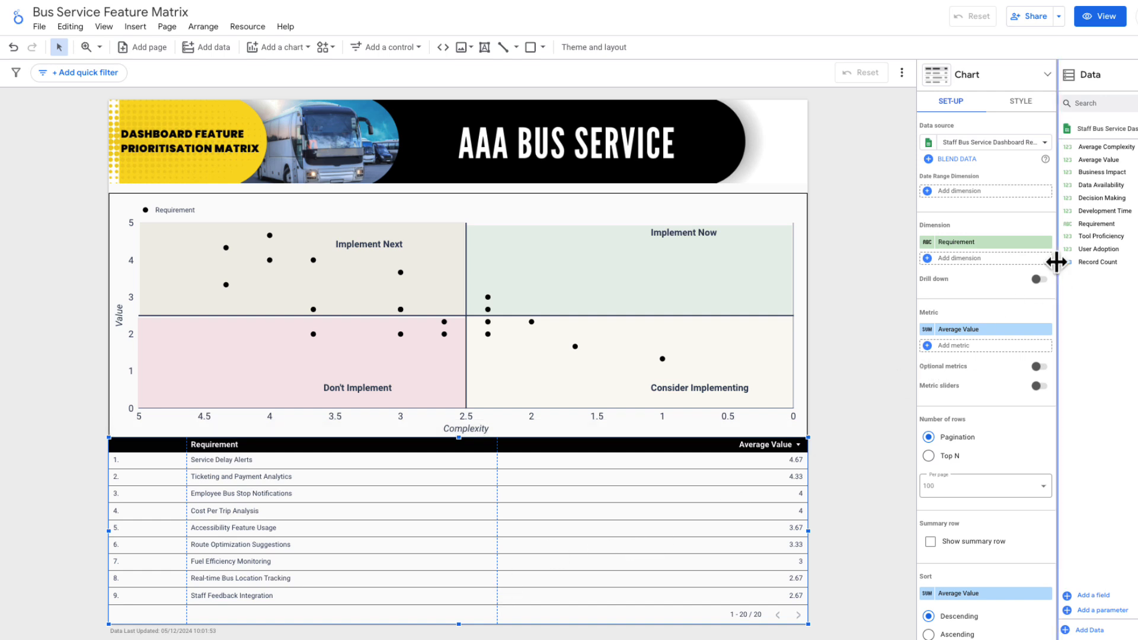
{"action": "mouse_move", "coordinate": [1098, 172]}
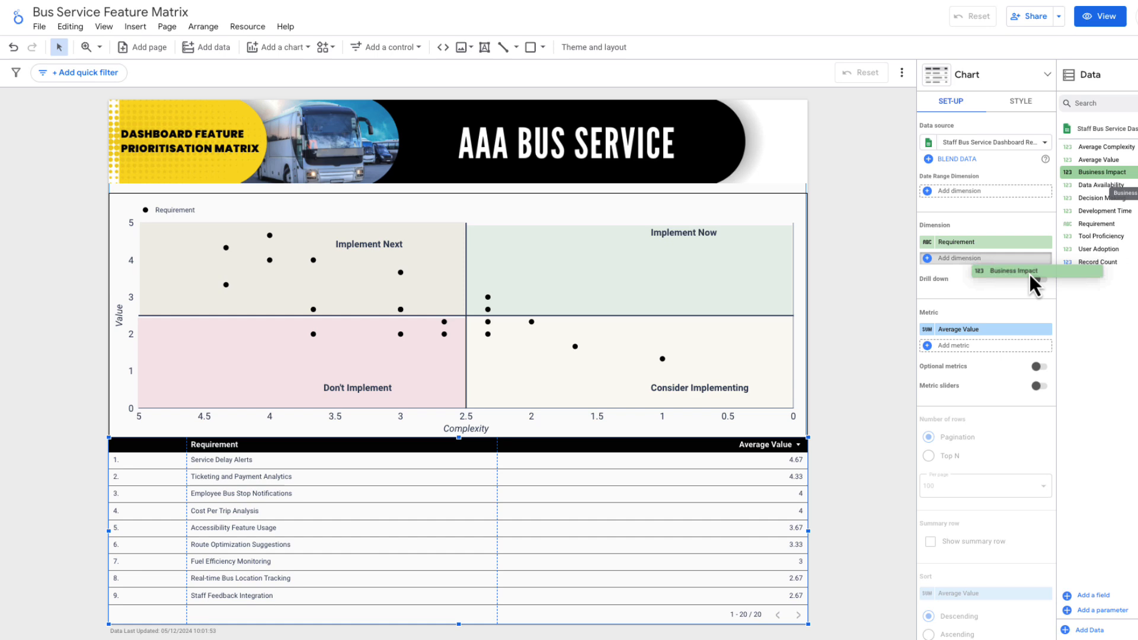
{"action": "left_click", "coordinate": [1015, 271]}
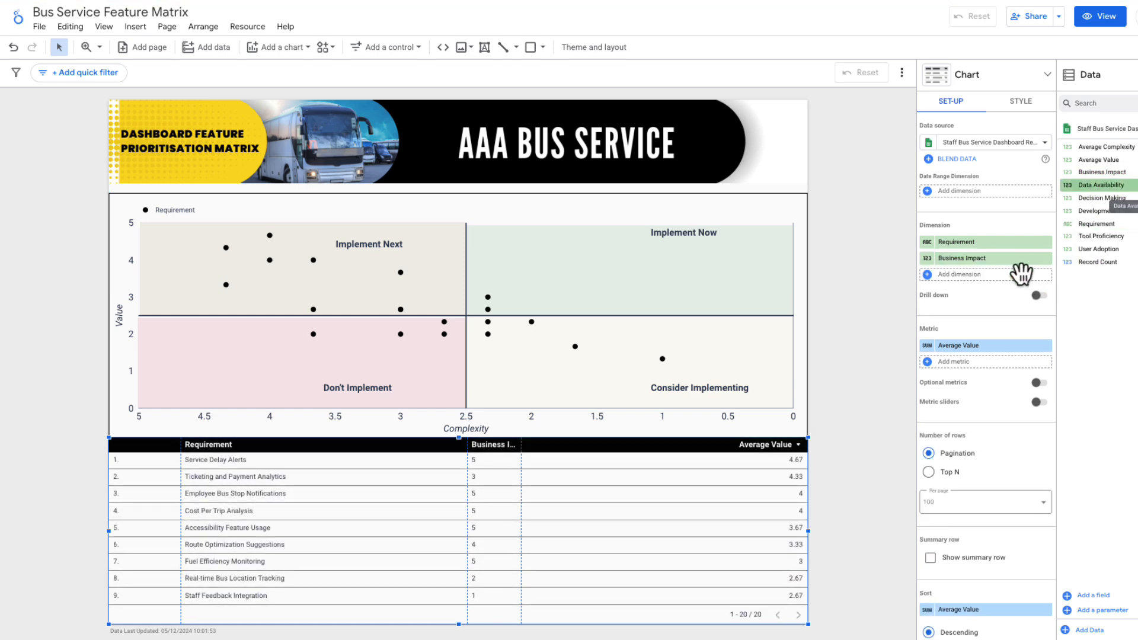
{"action": "left_click", "coordinate": [1019, 102]}
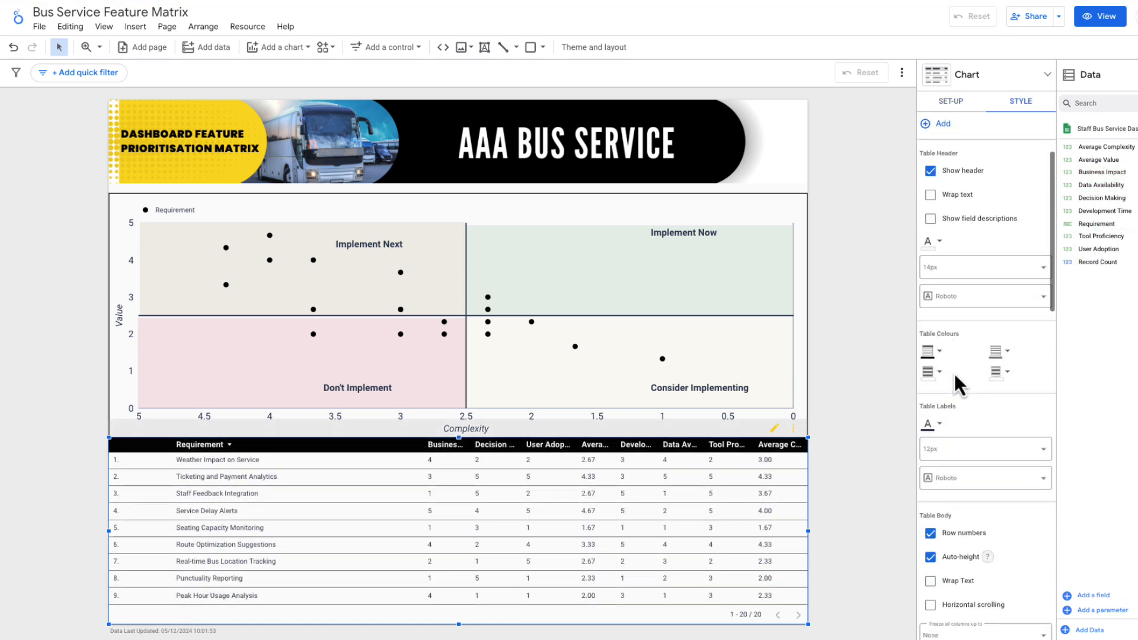
{"action": "left_click", "coordinate": [929, 415]}
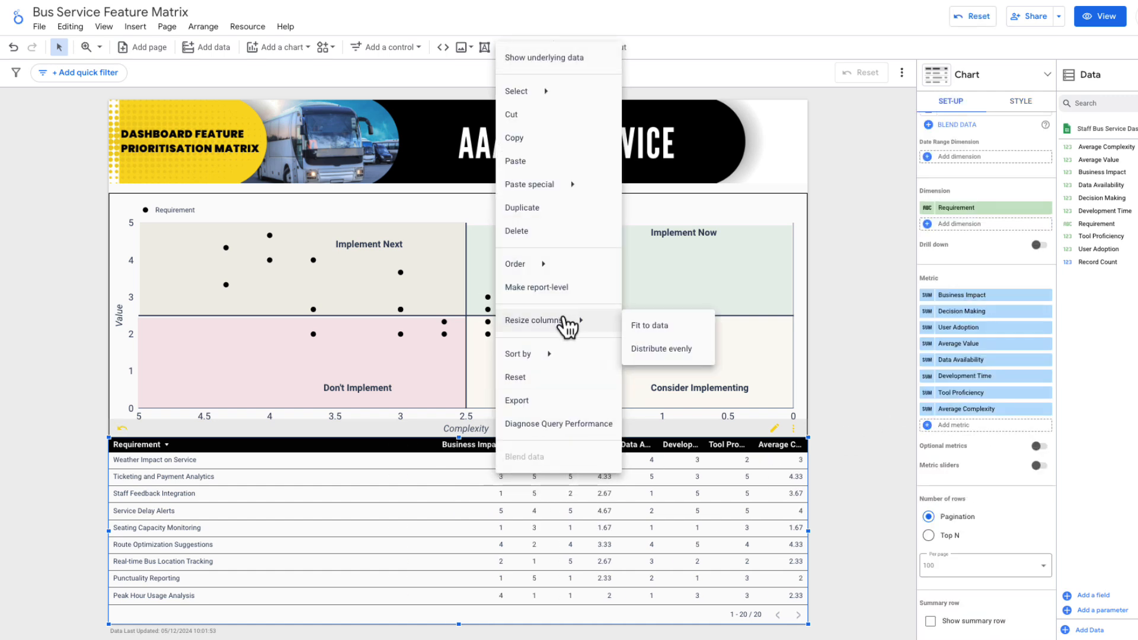
{"action": "left_click", "coordinate": [660, 348]}
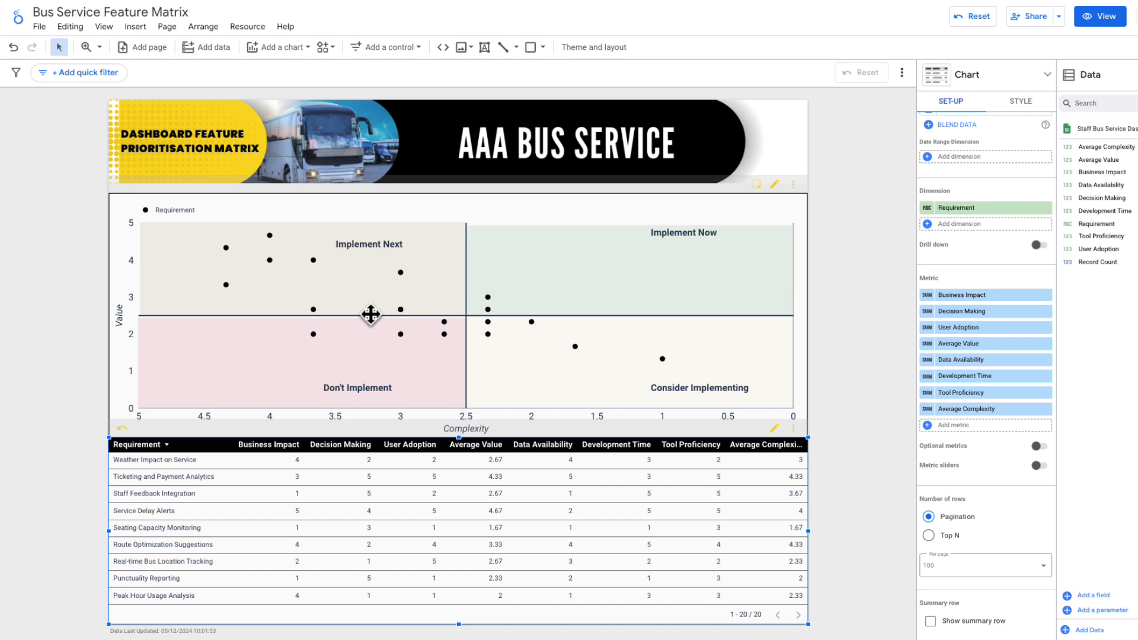
{"action": "mouse_move", "coordinate": [495, 518]}
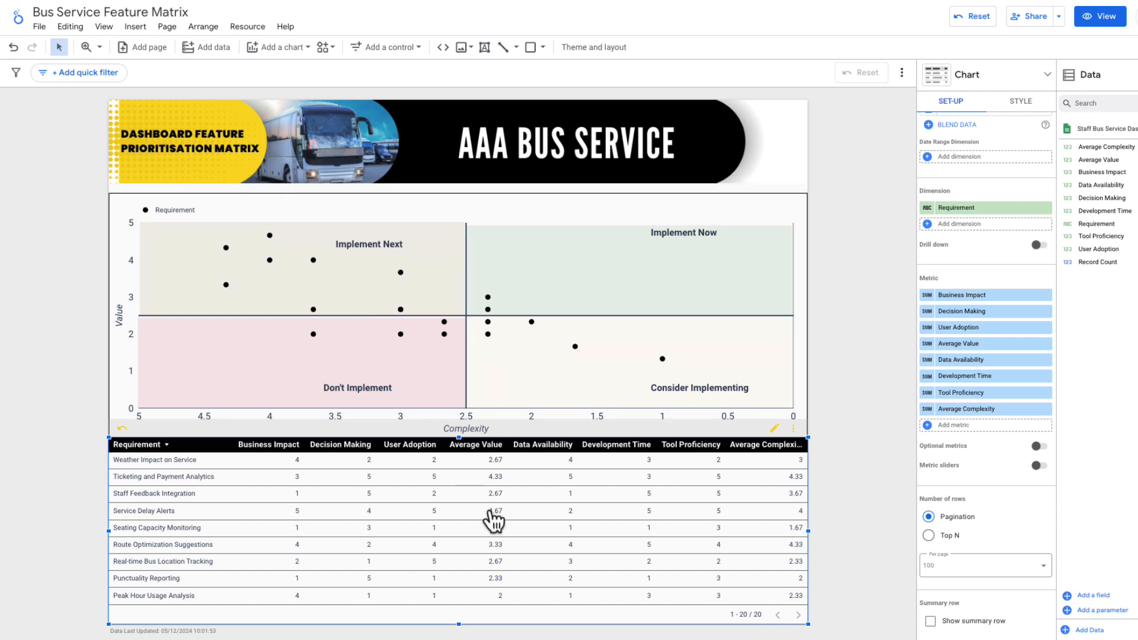
{"action": "left_click", "coordinate": [458, 312]}
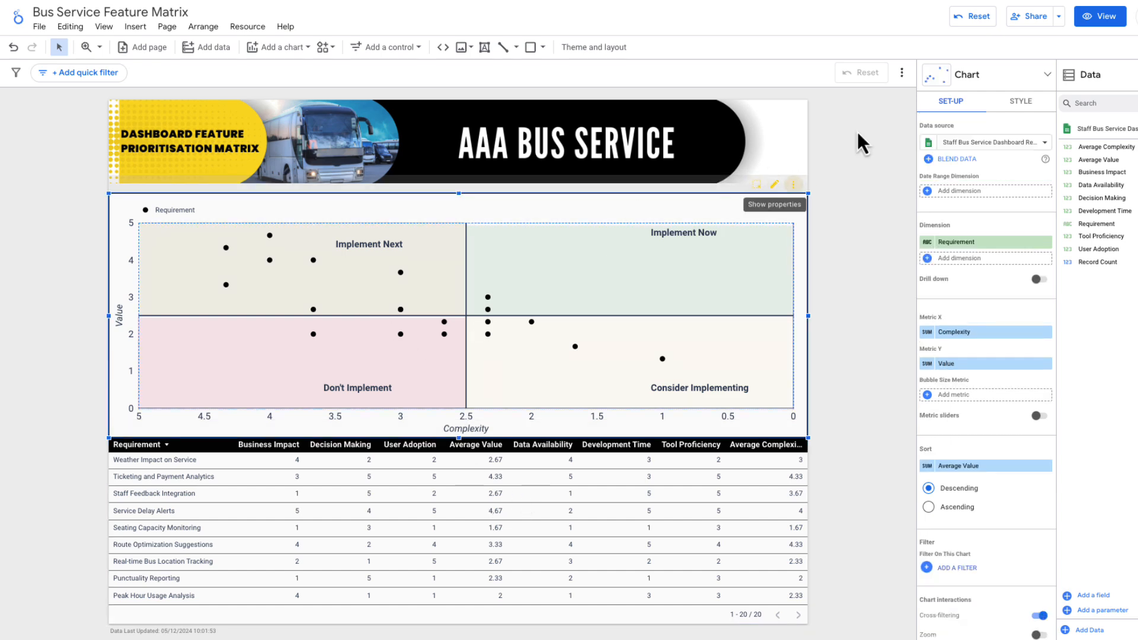
View the report and cross-filter the table to Fuel Efficiency Monitoring from a matrix point.
{"action": "left_click", "coordinate": [1097, 16]}
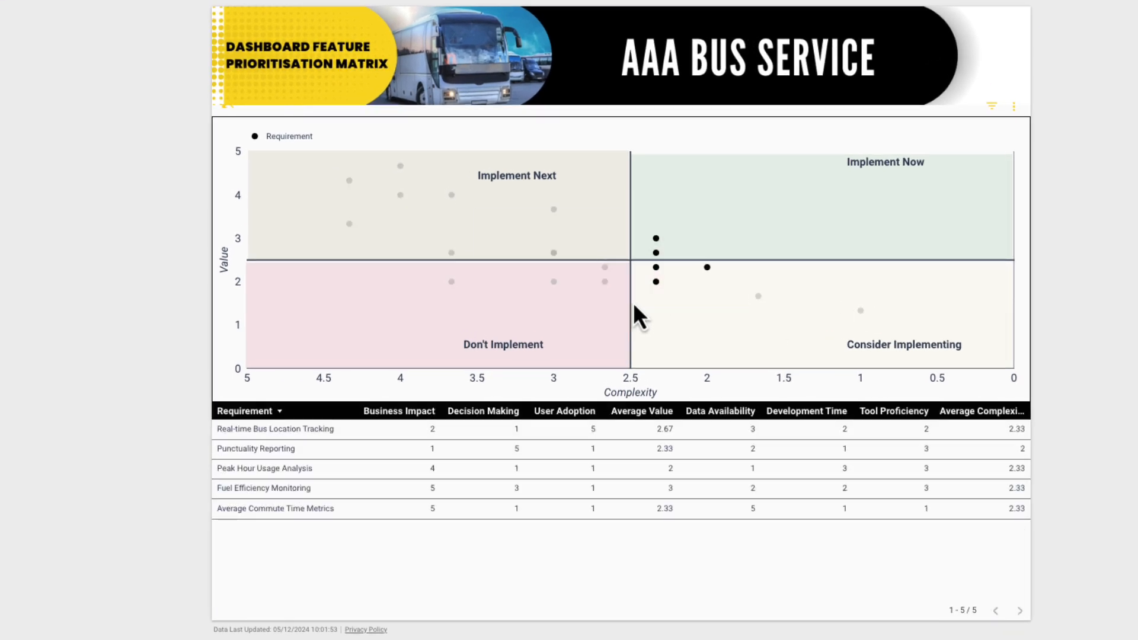
{"action": "left_click", "coordinate": [655, 238]}
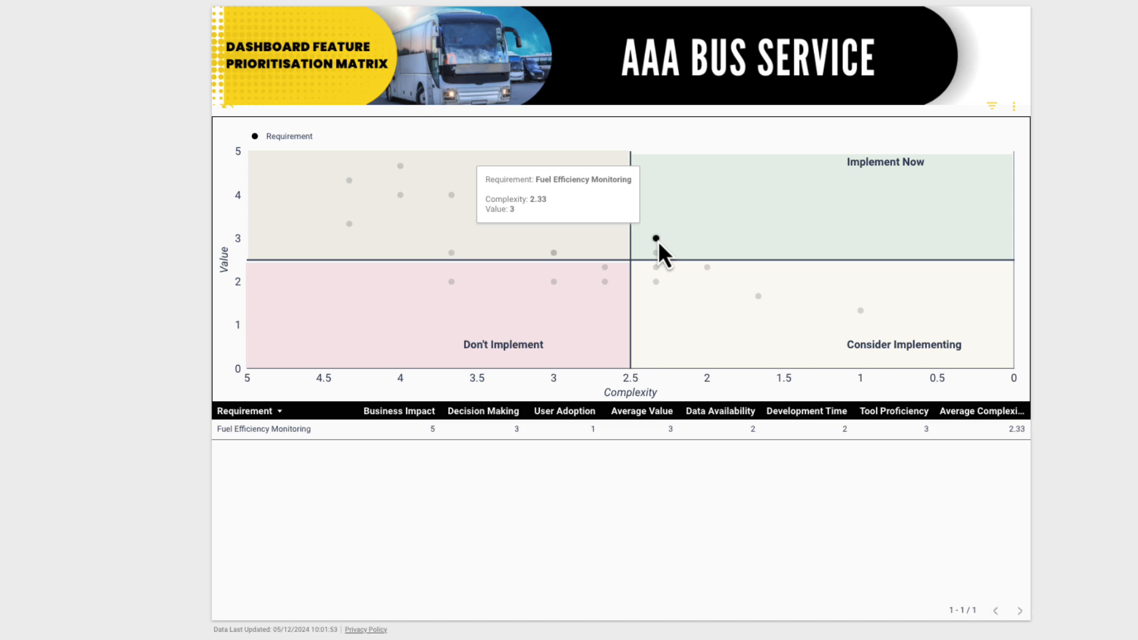
{"action": "mouse_move", "coordinate": [653, 282]}
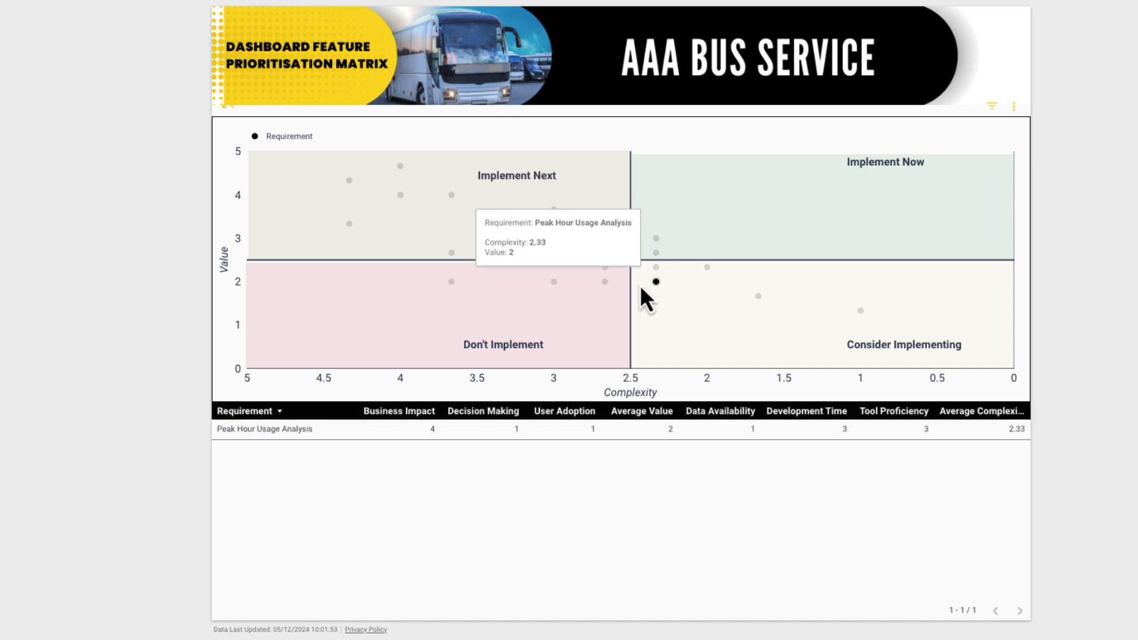
{"action": "mouse_move", "coordinate": [553, 282]}
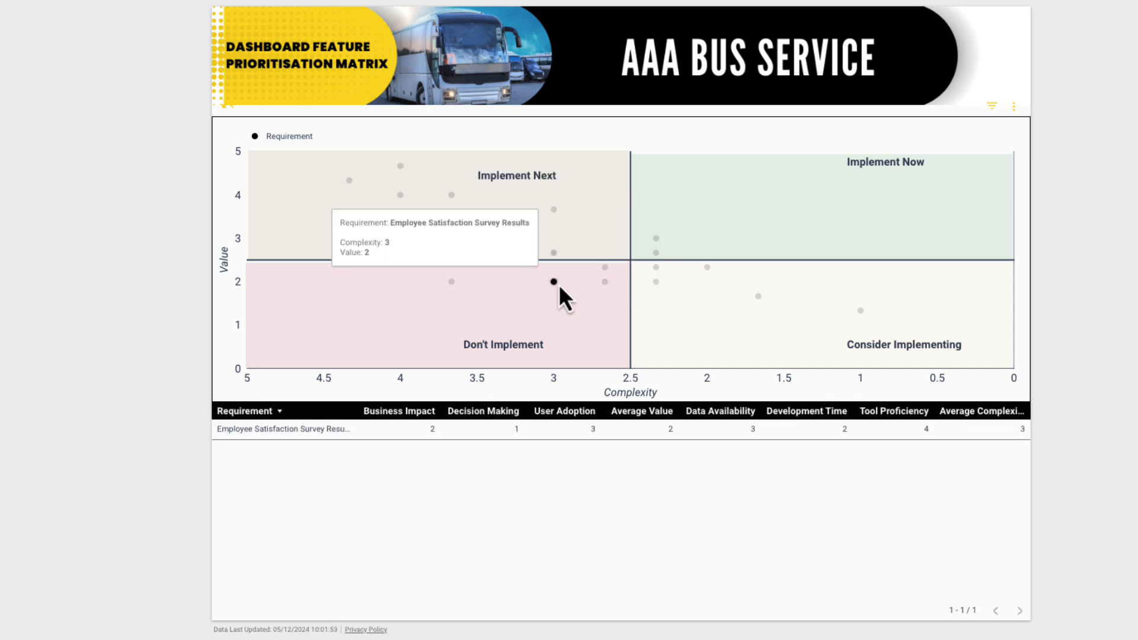
{"action": "mouse_move", "coordinate": [757, 296]}
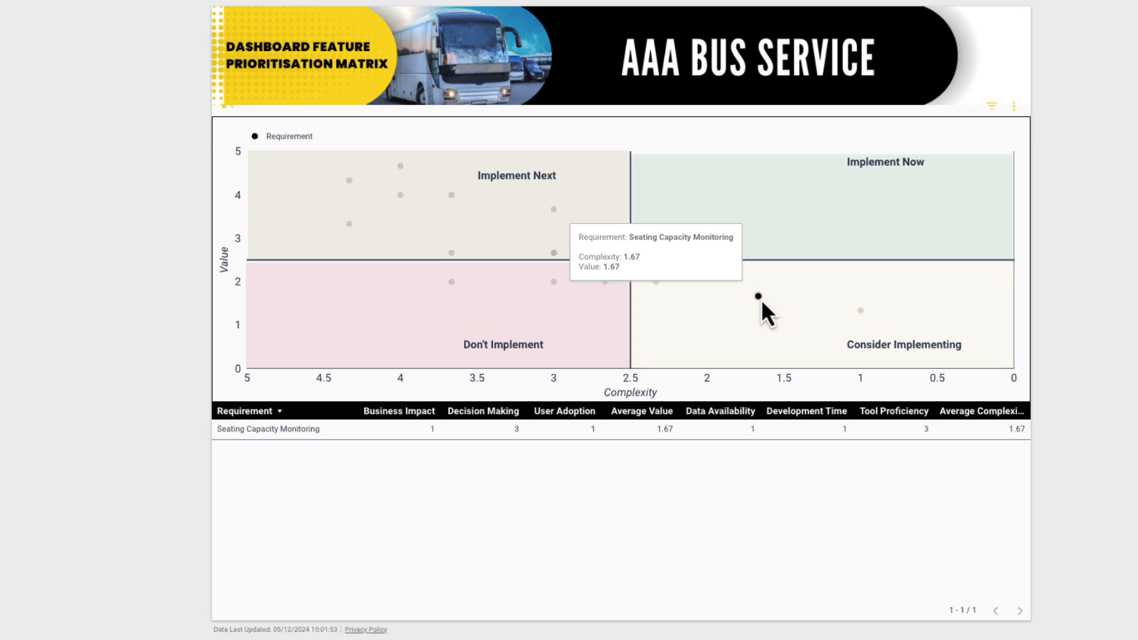
{"action": "mouse_move", "coordinate": [803, 315]}
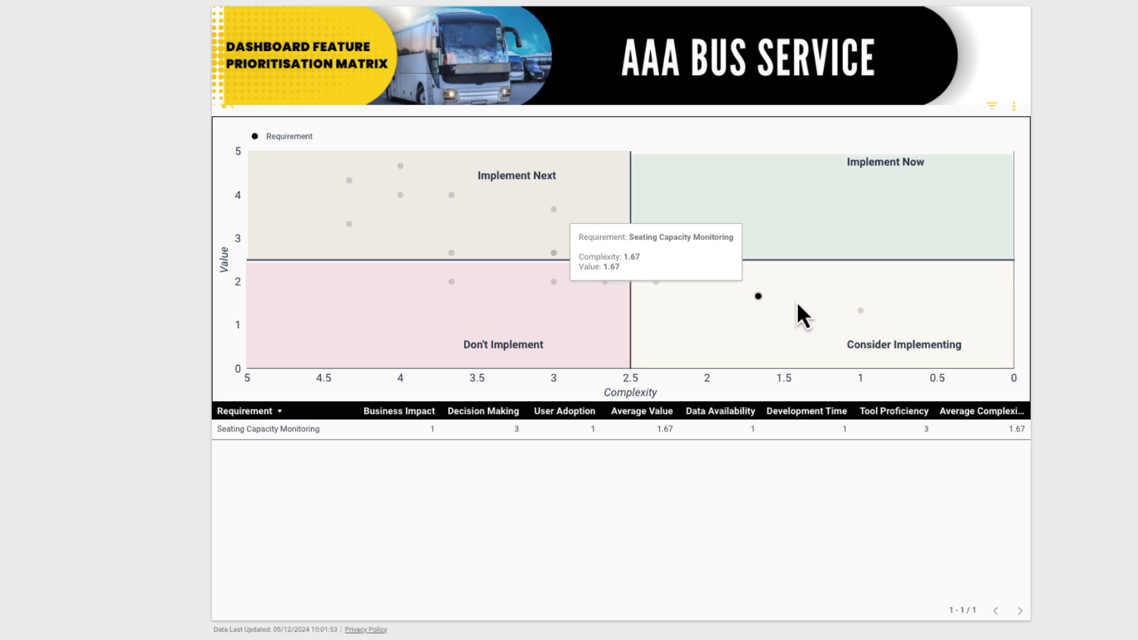